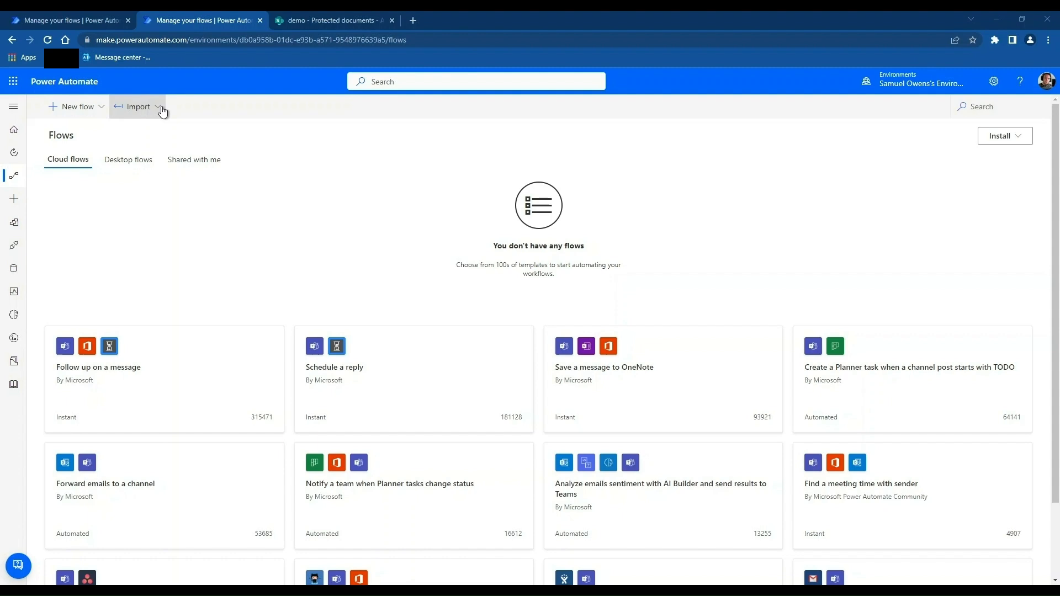
- Upload the MoveFiles .zip through Import Package (Legacy) so its flow and connection are listed
left_click(137, 107)
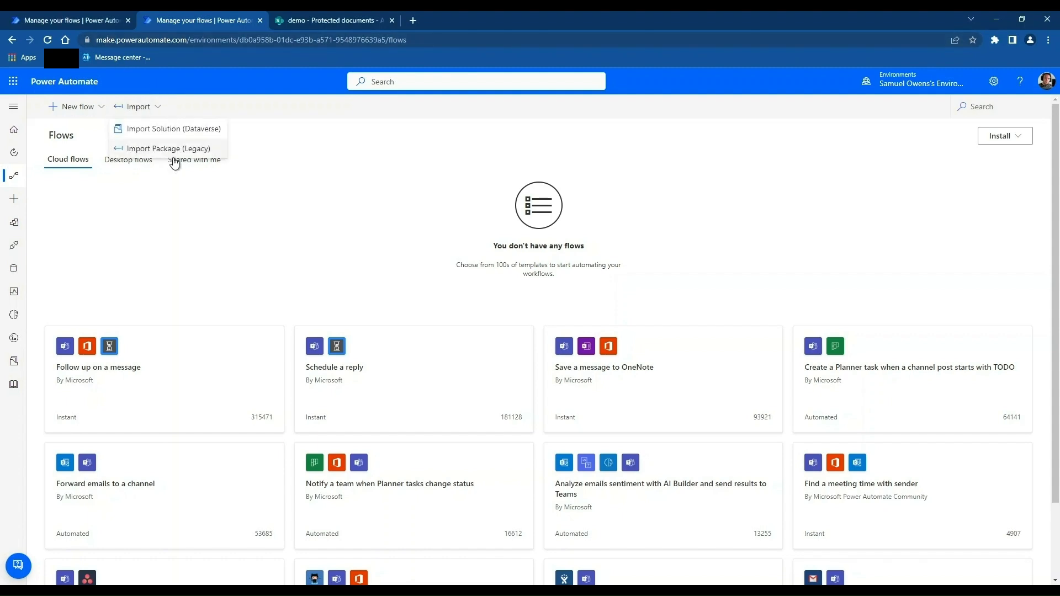
left_click(167, 148)
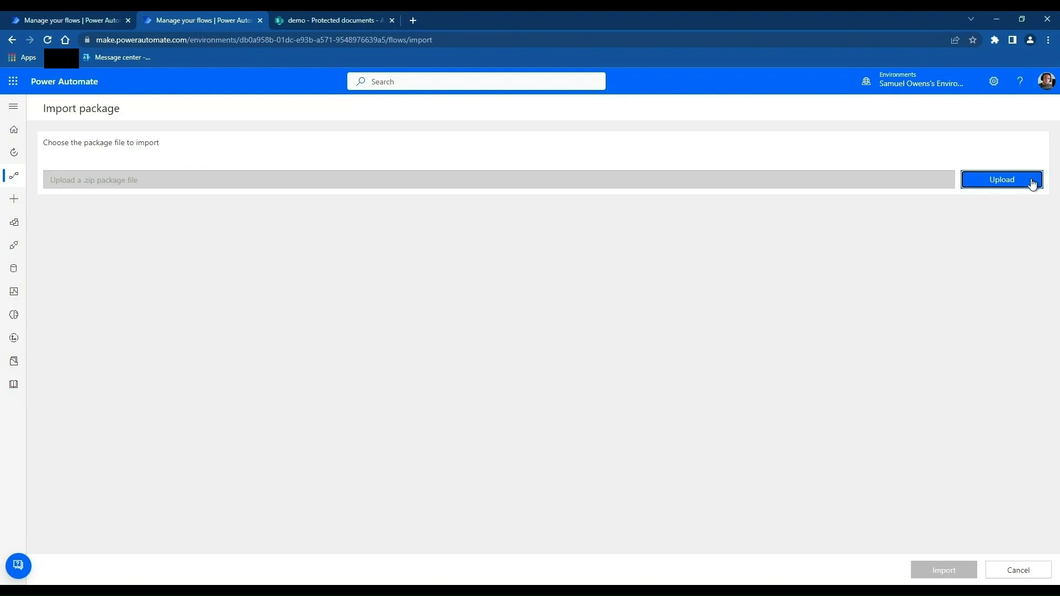
left_click(1002, 179)
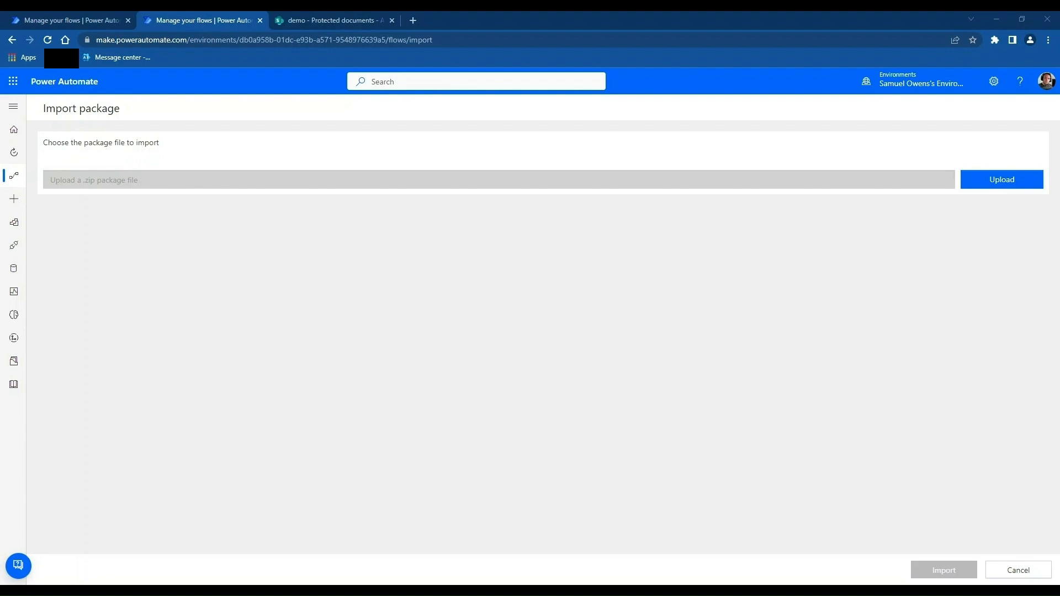
left_click(1002, 178)
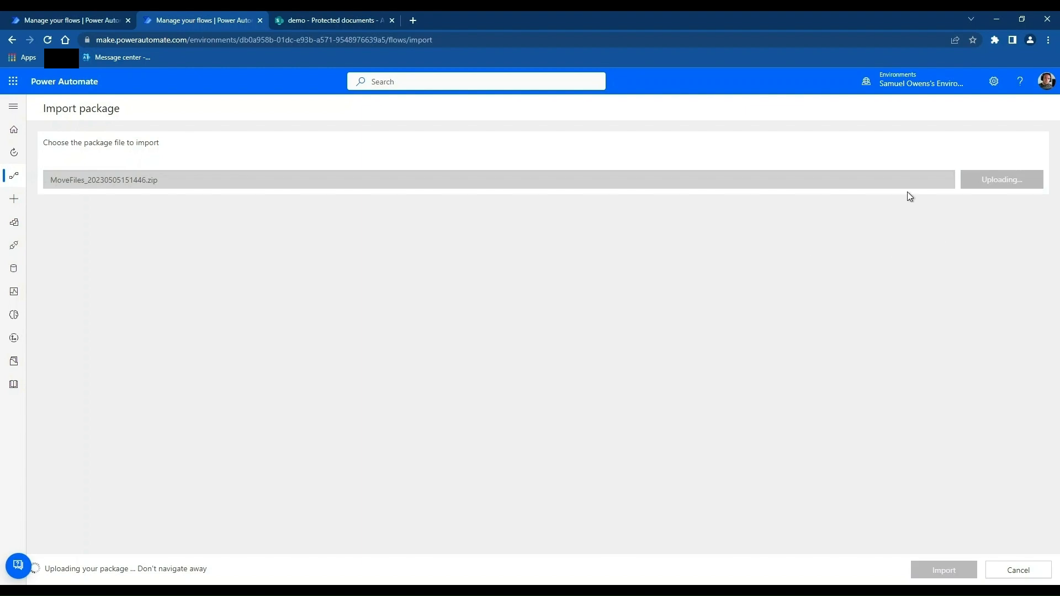
mouse_move(864, 443)
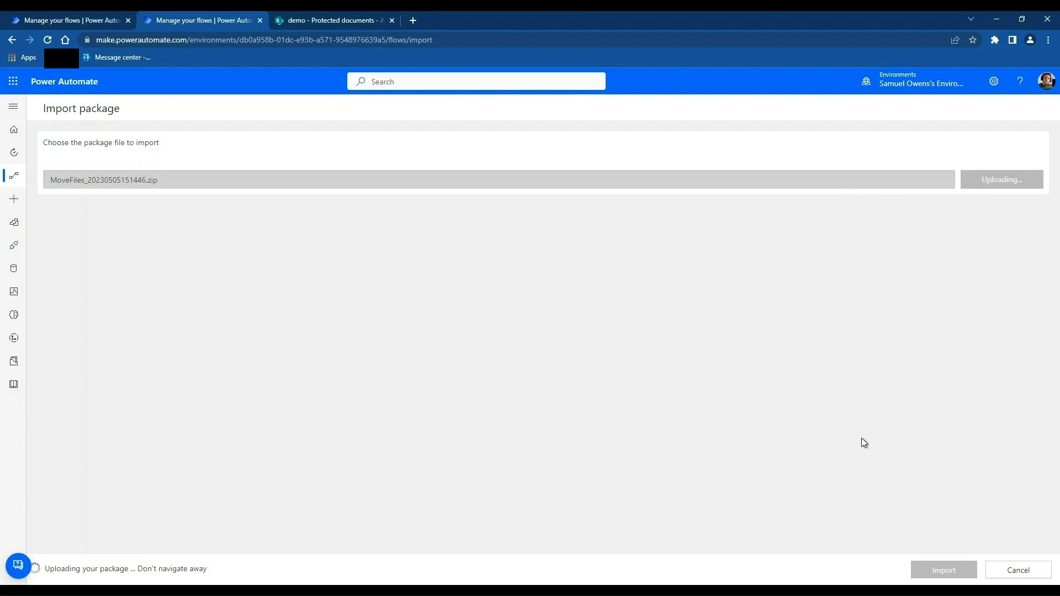
mouse_move(863, 454)
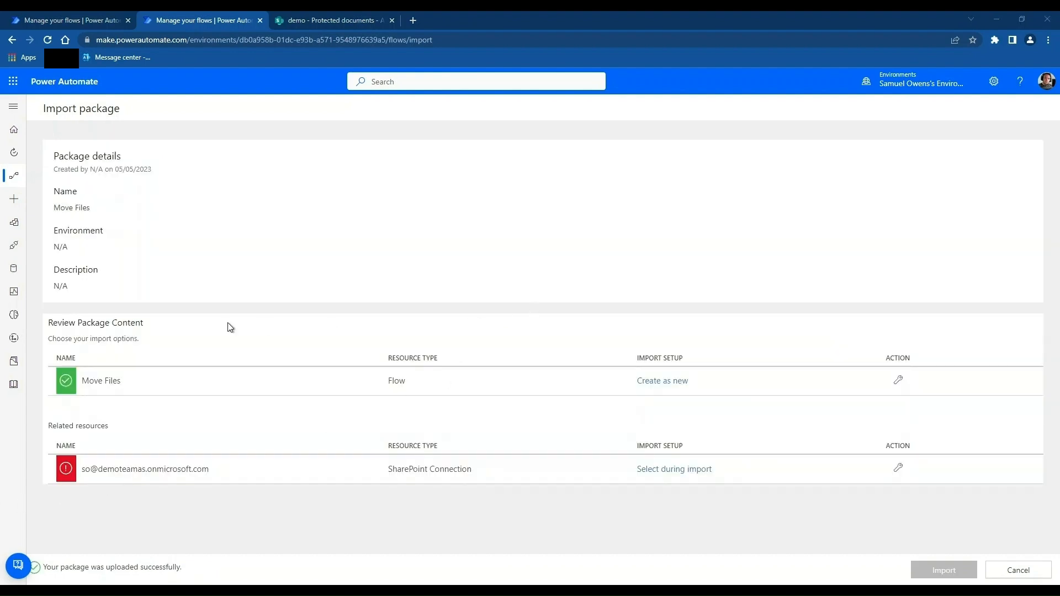
mouse_move(340, 390)
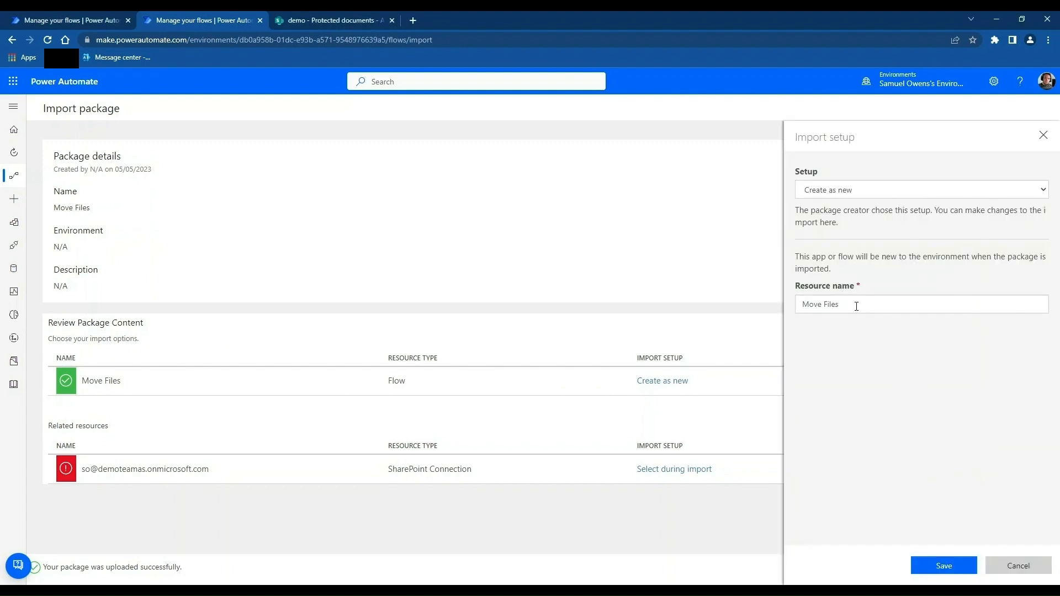
- Map the package's SharePoint Connection resource to the existing SharePoint connection and save it
left_click(942, 566)
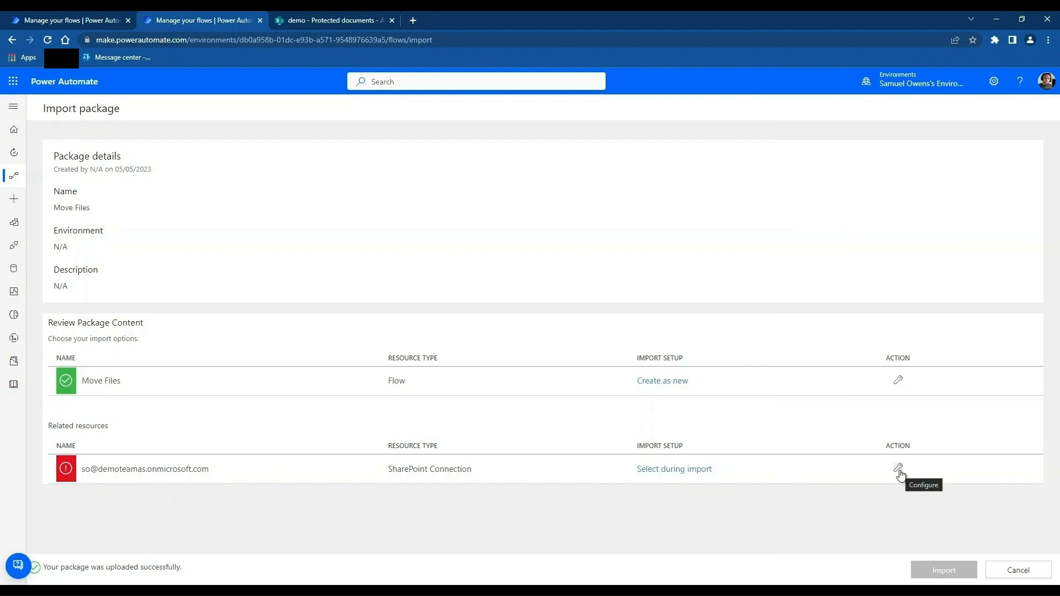
left_click(898, 471)
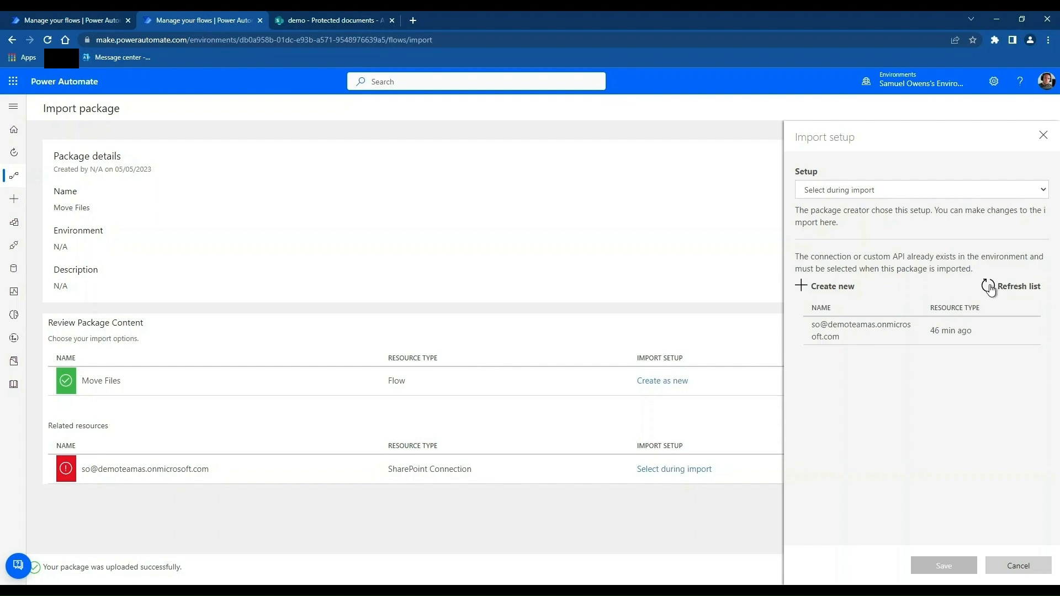
left_click(860, 331)
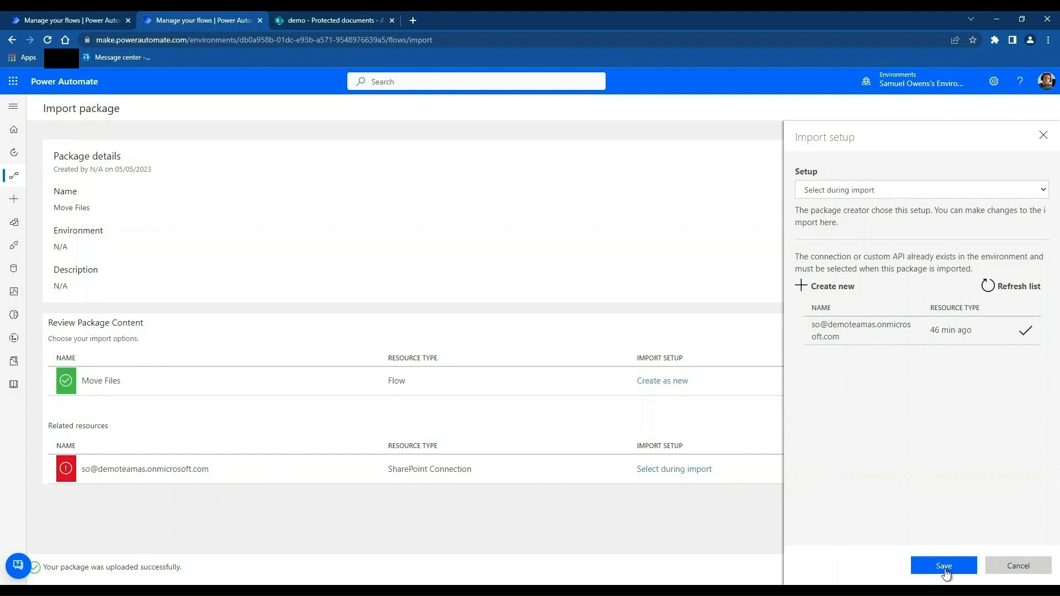
left_click(943, 566)
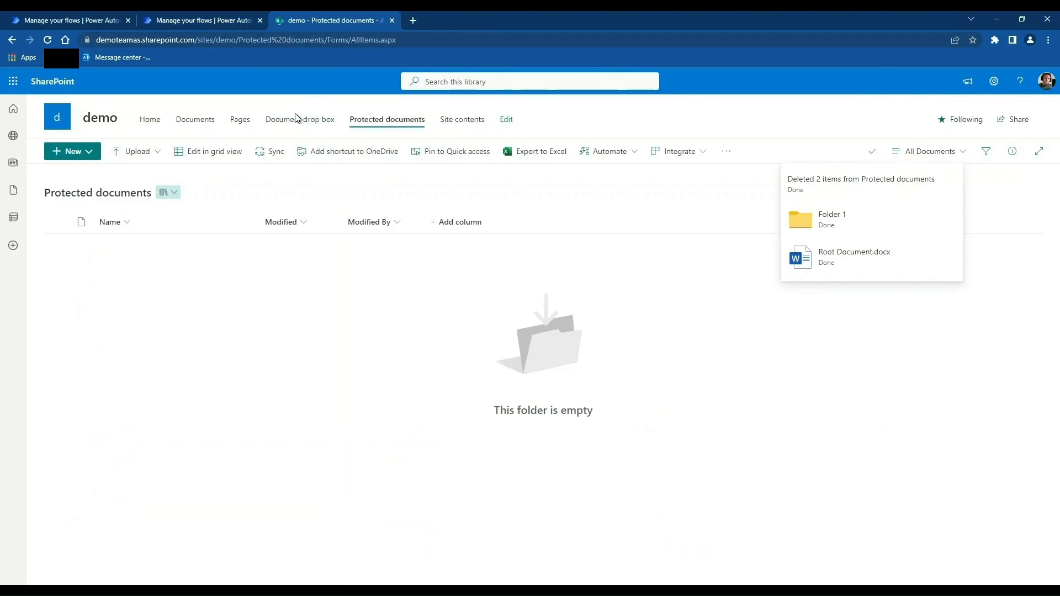
mouse_move(387, 119)
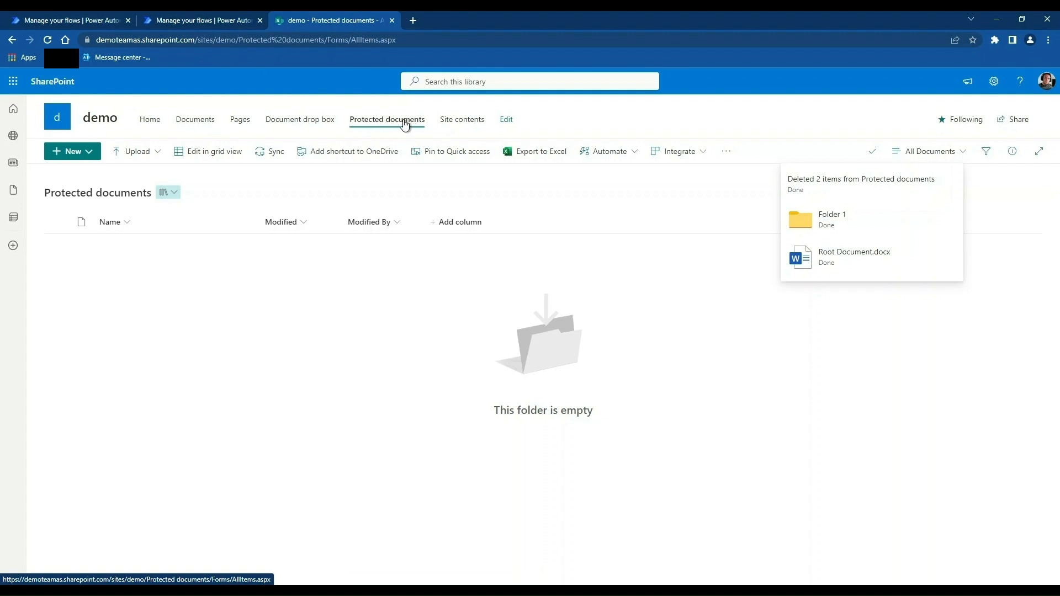
- View the empty Document drop box library in SharePoint, then return to the import page
left_click(299, 120)
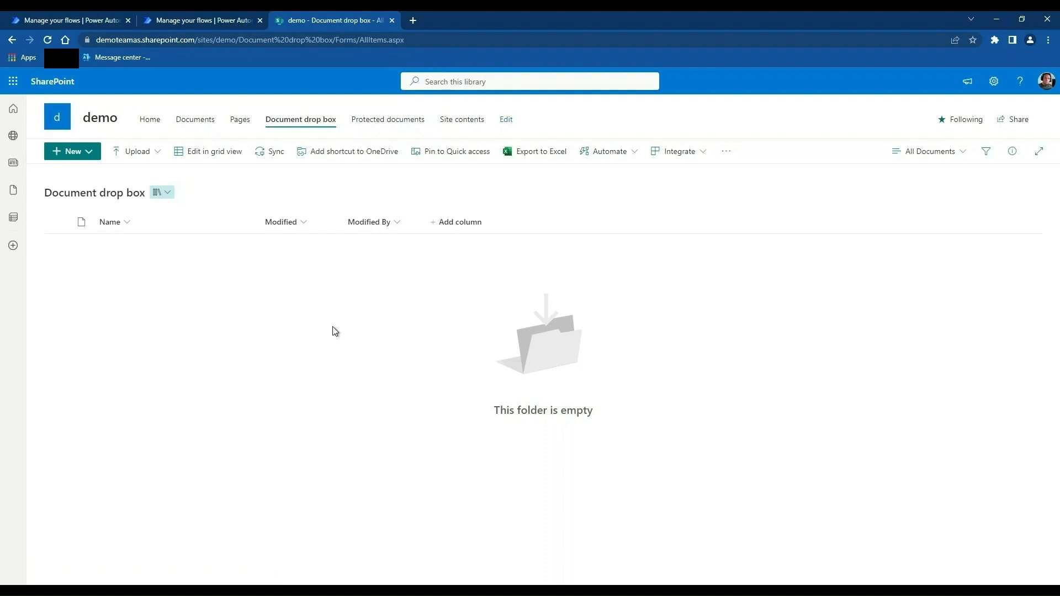
left_click(201, 20)
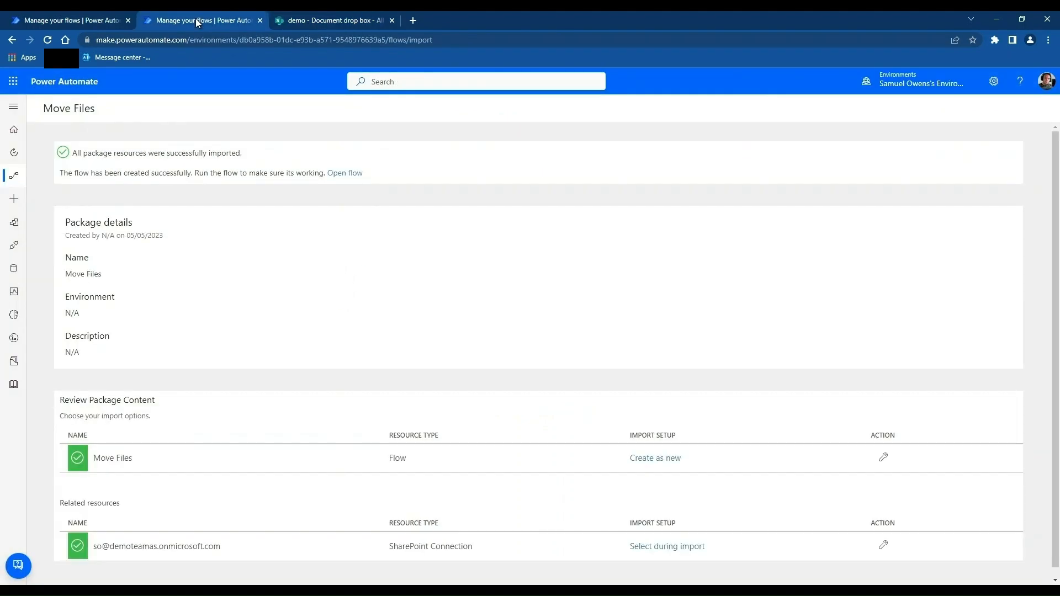
- Edit the Move Files flow and expand its 'When a file is created' trigger on Document drop box
left_click(345, 174)
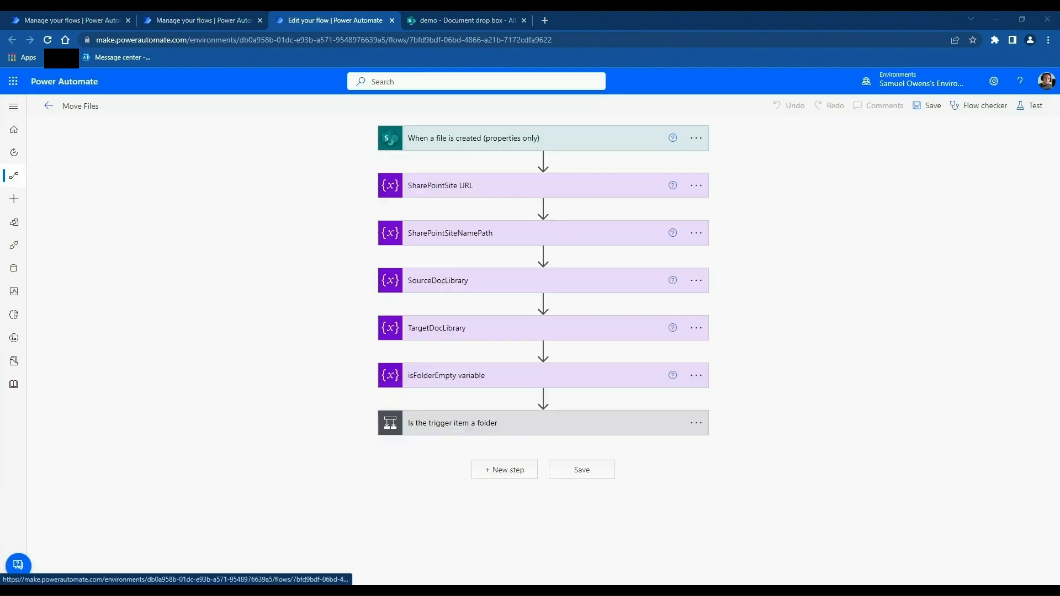
mouse_move(535, 139)
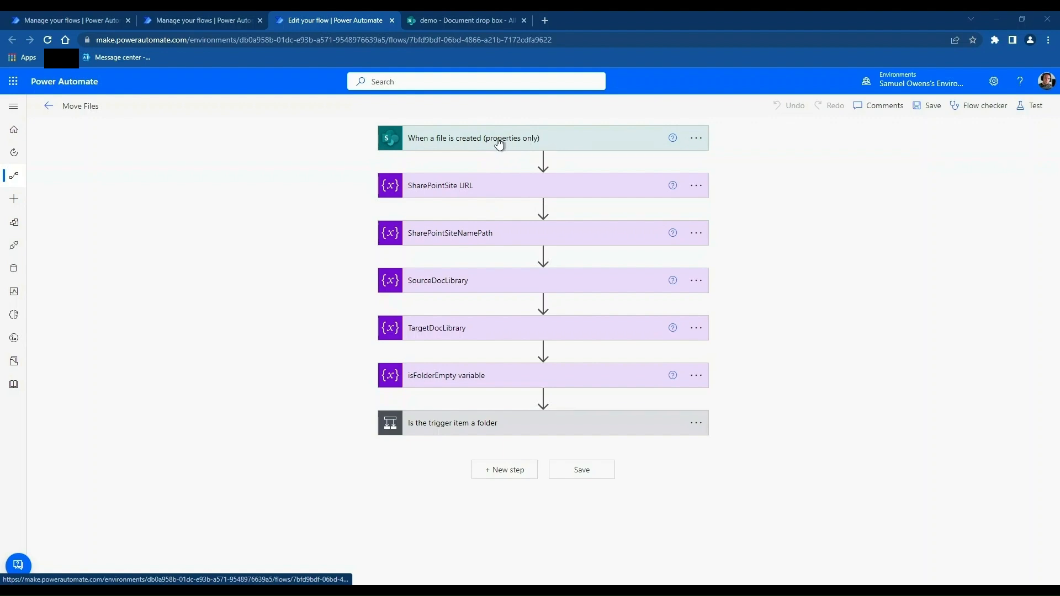
left_click(474, 138)
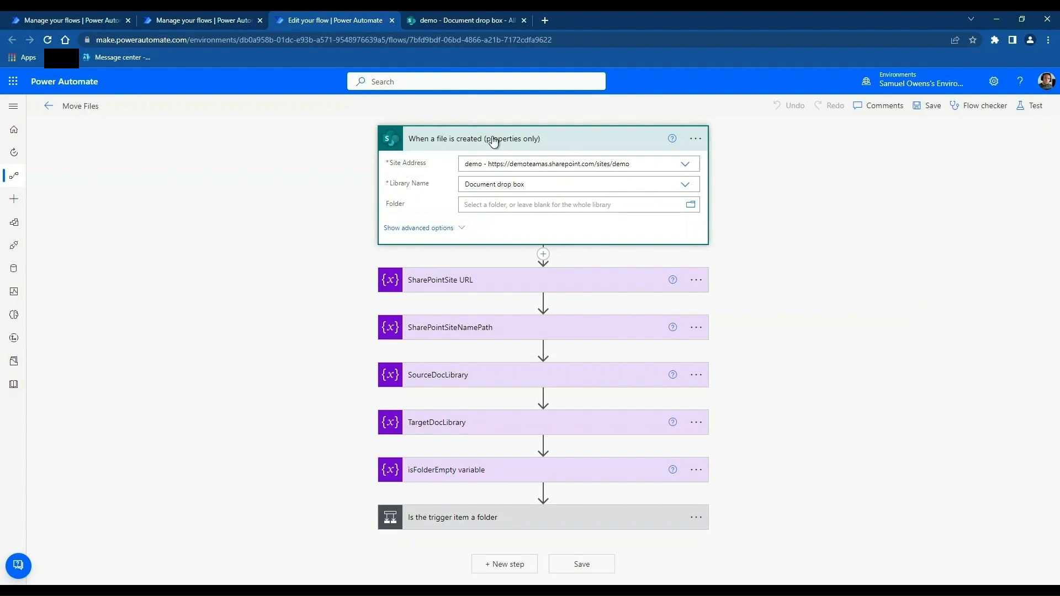
mouse_move(740, 188)
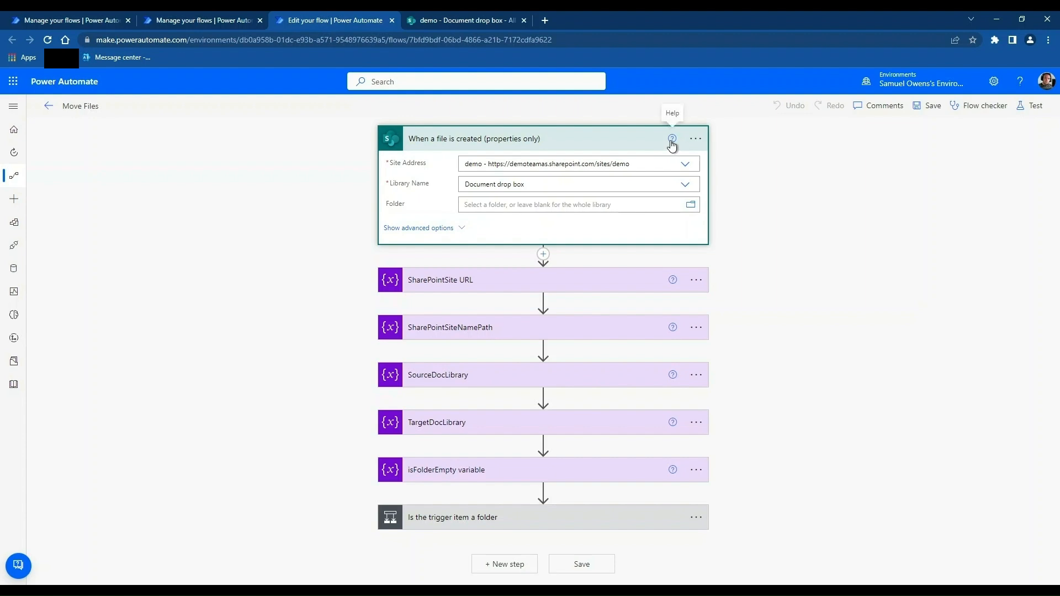
mouse_move(459, 150)
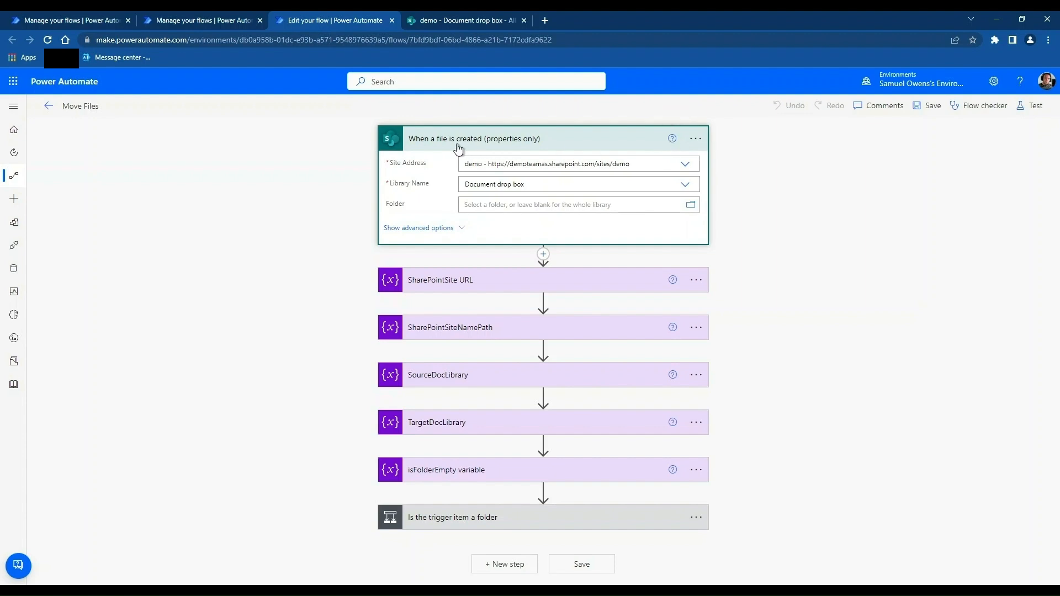
mouse_move(640, 249)
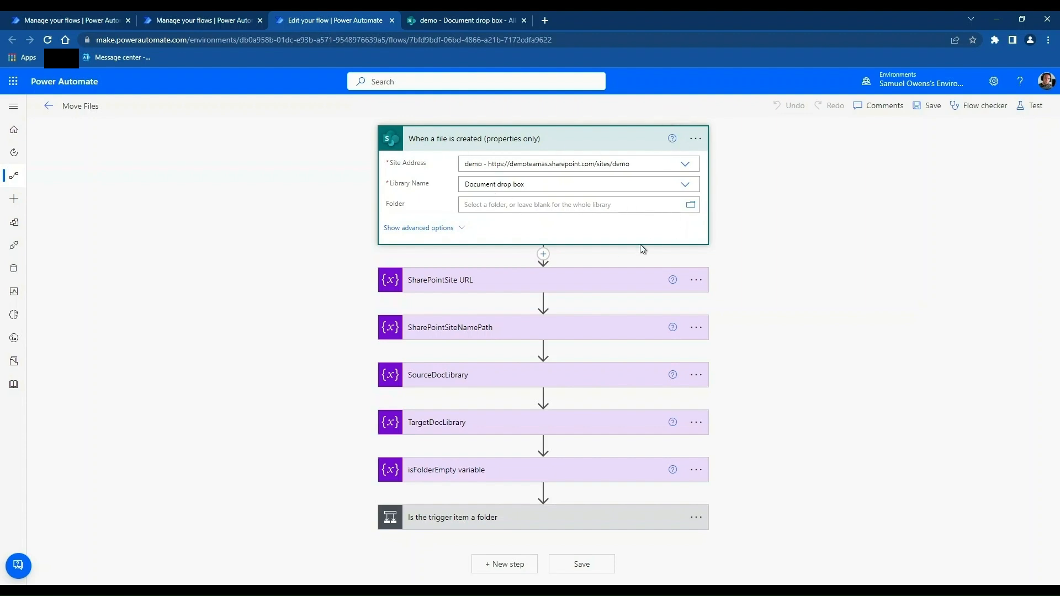
mouse_move(617, 284)
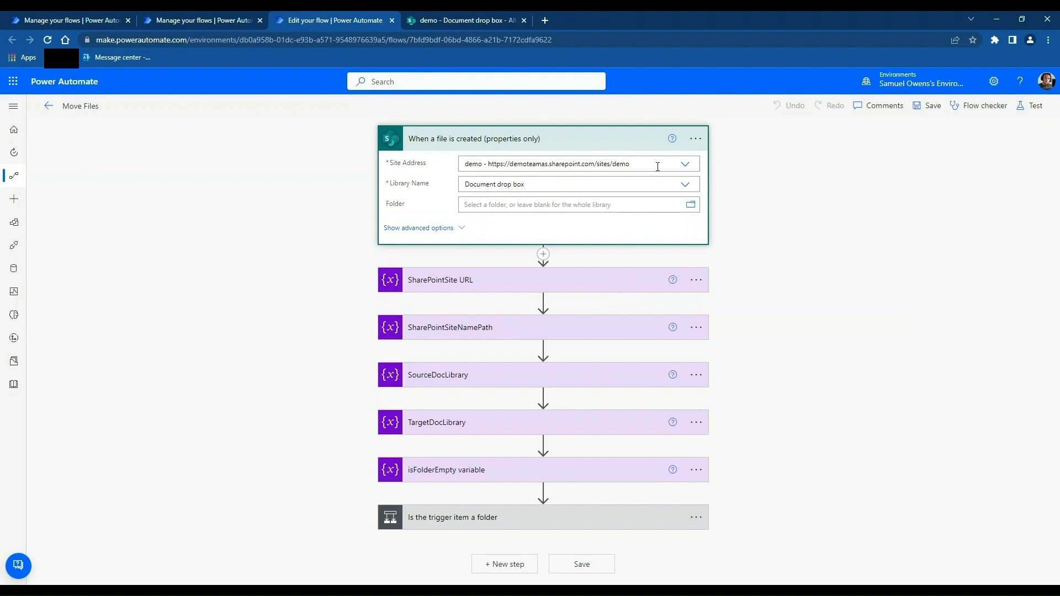
mouse_move(522, 167)
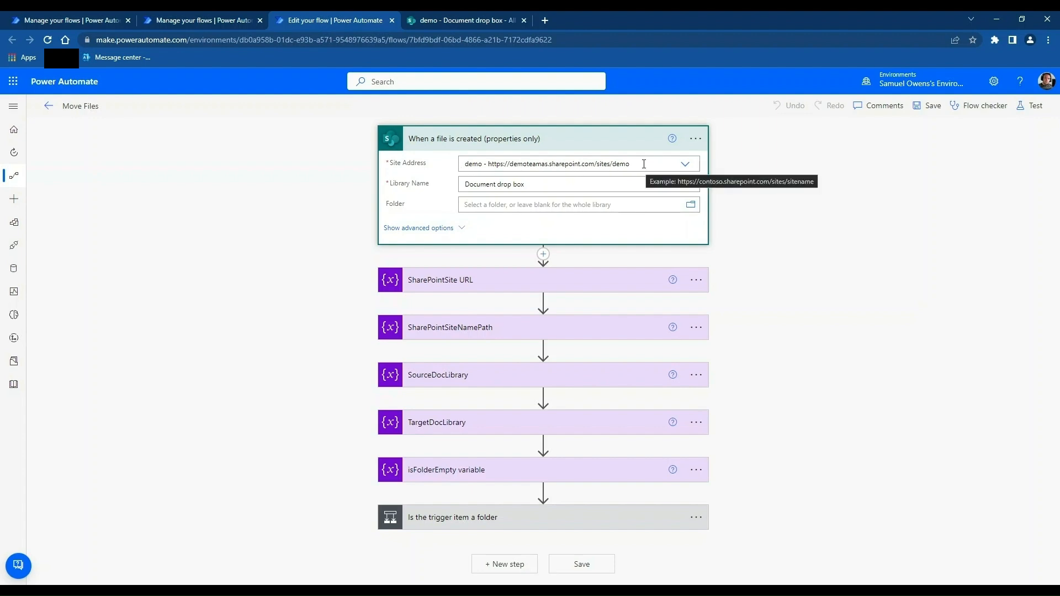
left_click(695, 139)
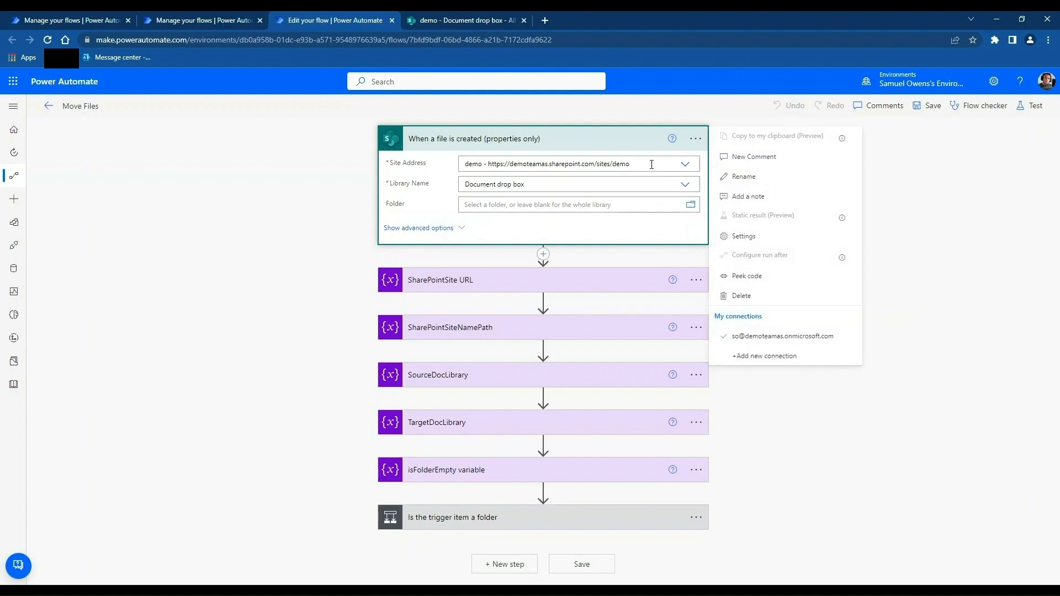
mouse_move(643, 158)
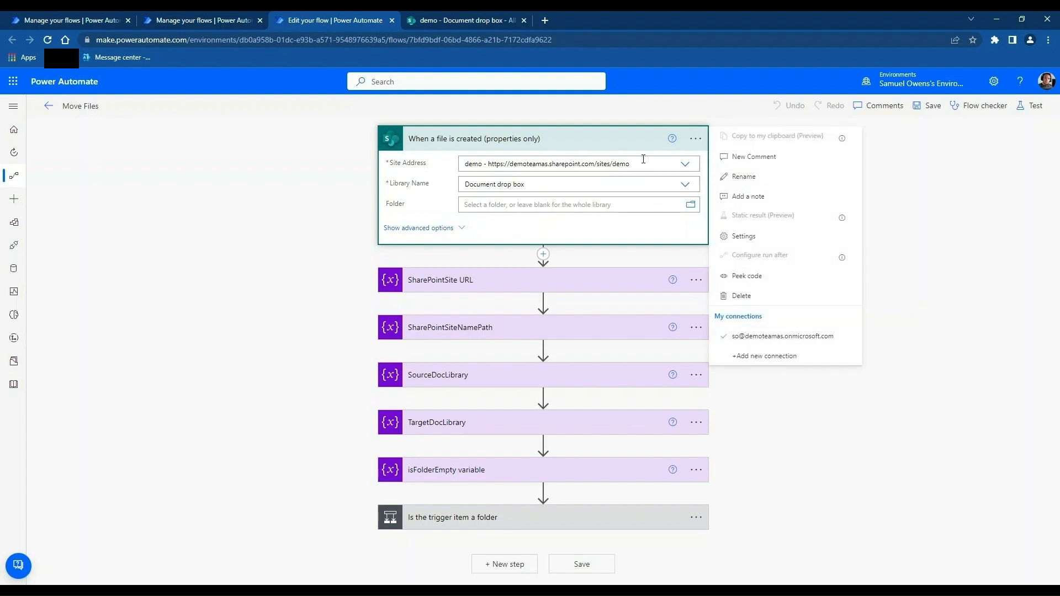
mouse_move(686, 167)
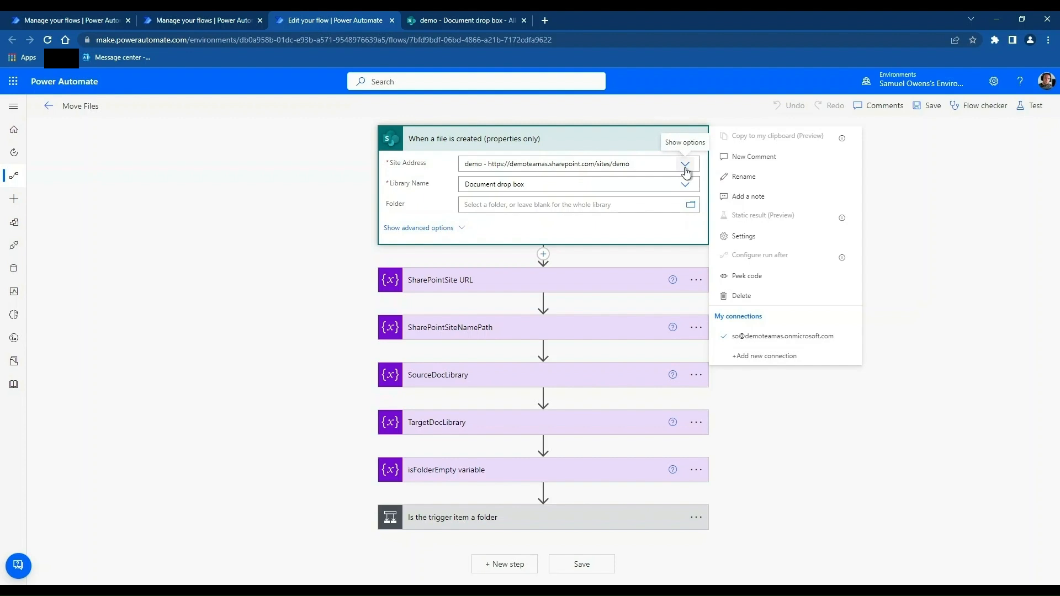
mouse_move(686, 185)
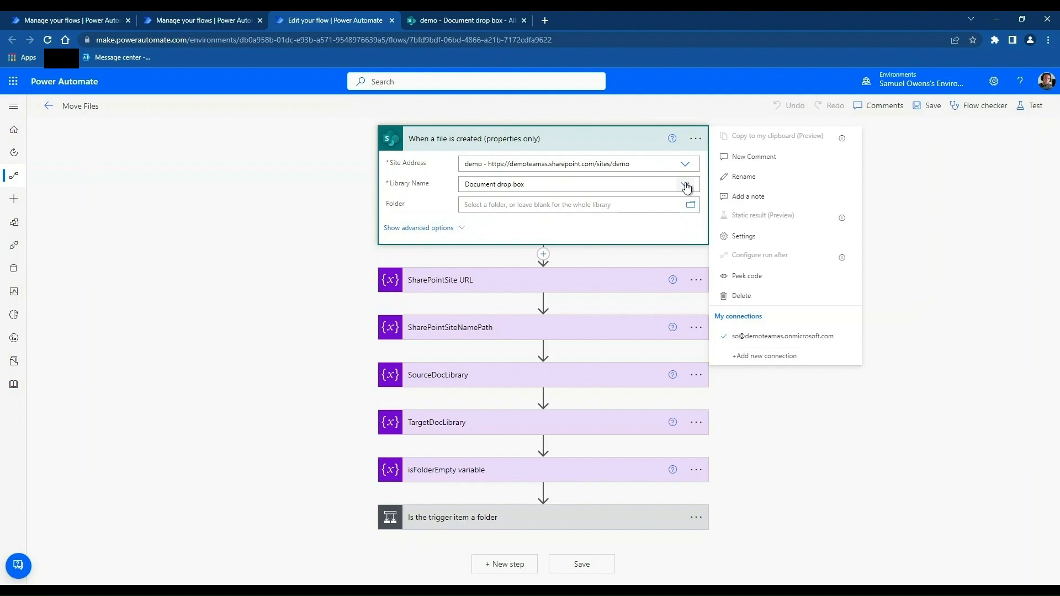
mouse_move(686, 186)
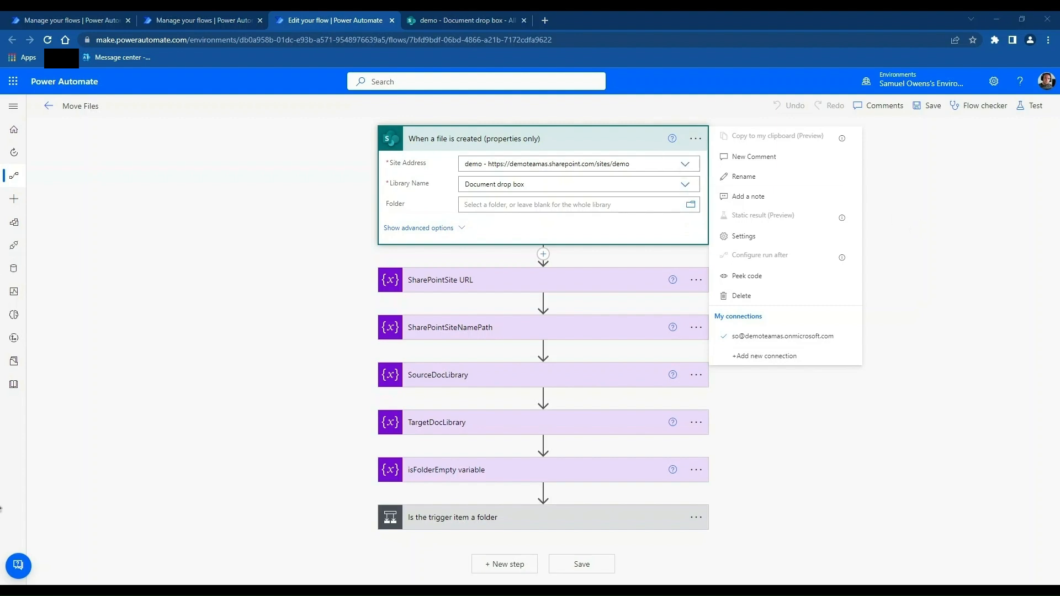
mouse_move(533, 288)
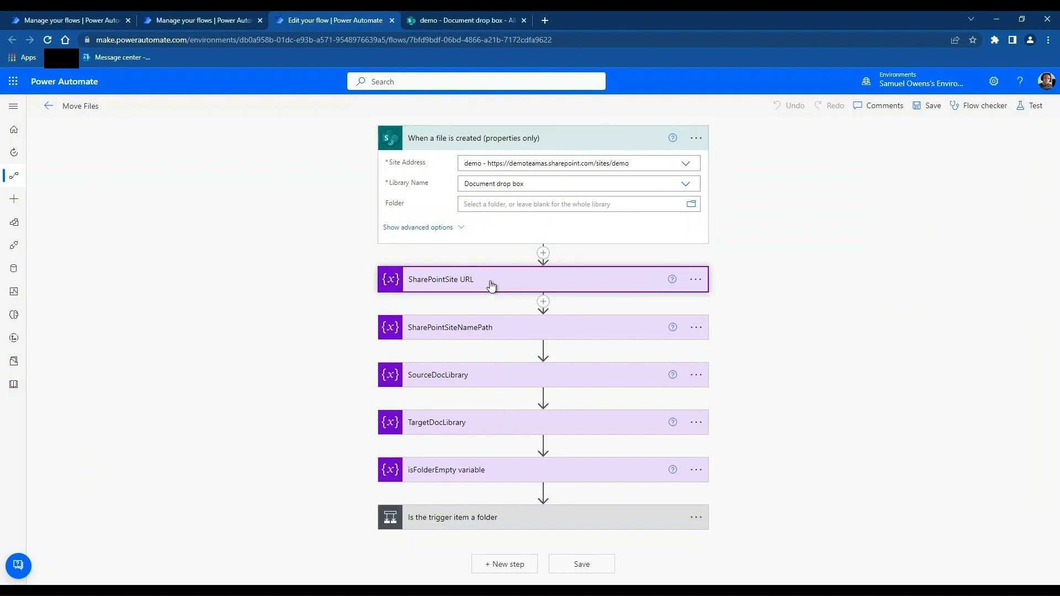
- Expand the SharePointSite URL, SiteNamePath, SourceDocLibrary and TargetDocLibrary variable cards
left_click(491, 283)
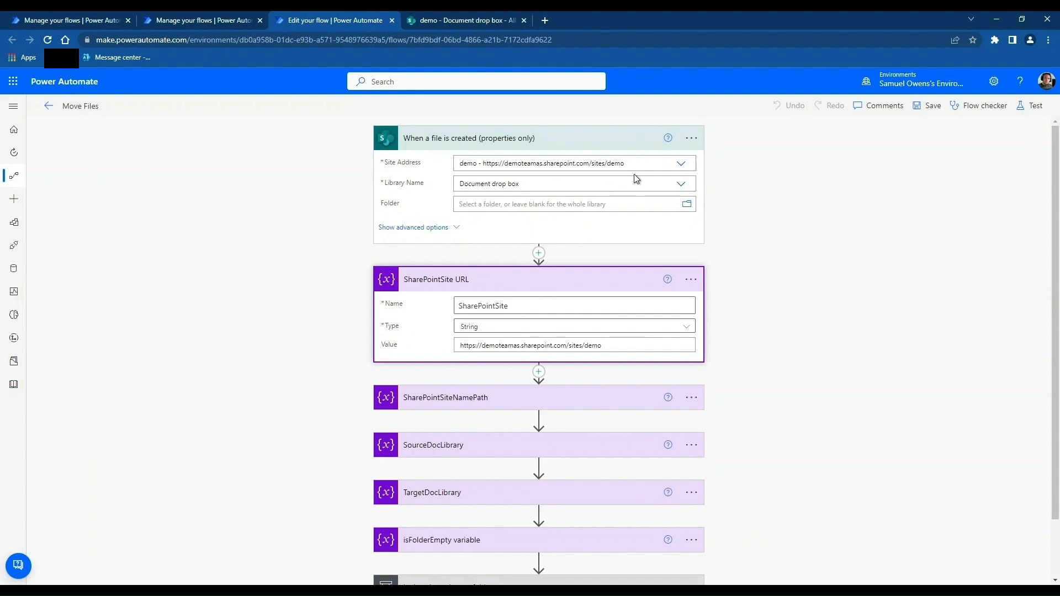
mouse_move(848, 232)
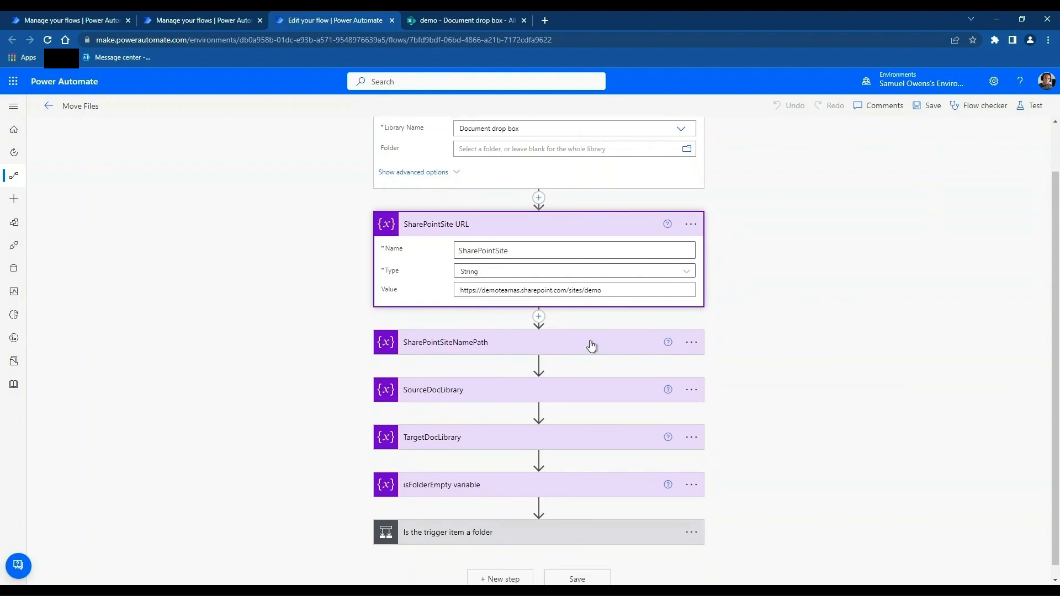
left_click(445, 342)
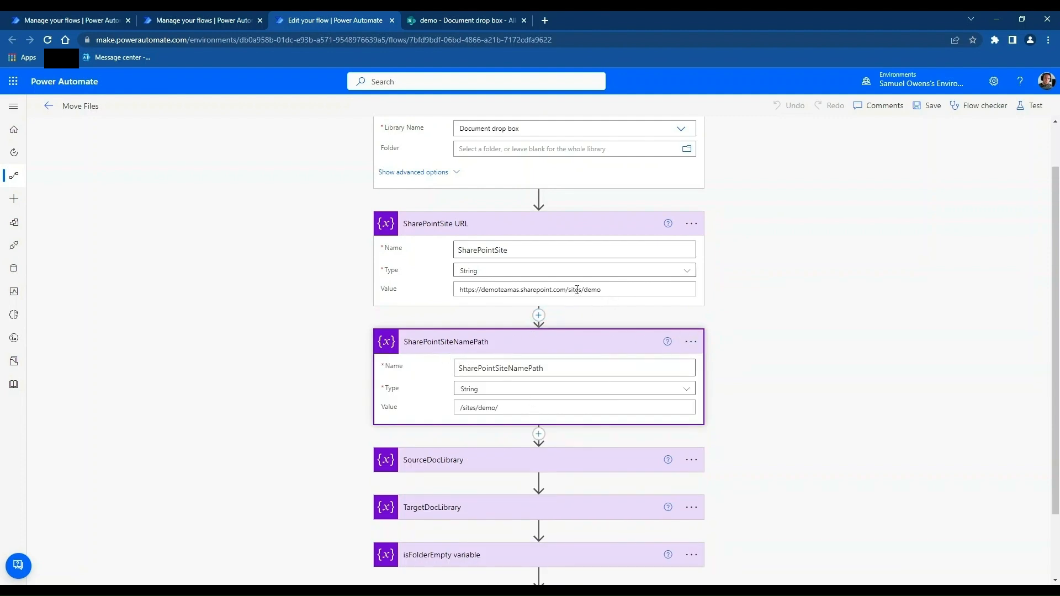
scroll("down", 3)
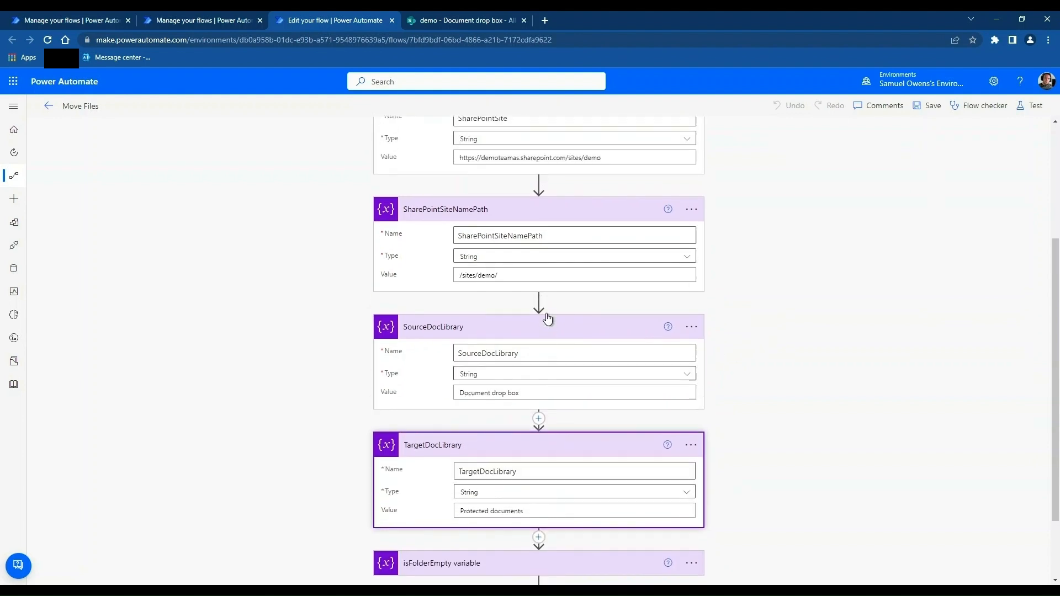
scroll("down", 3)
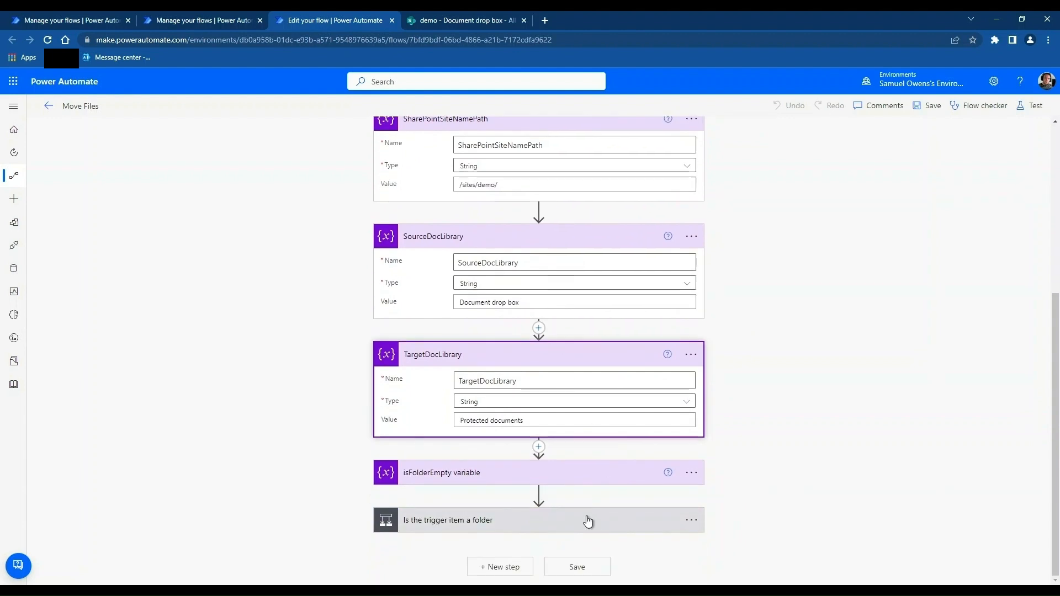
mouse_move(584, 524)
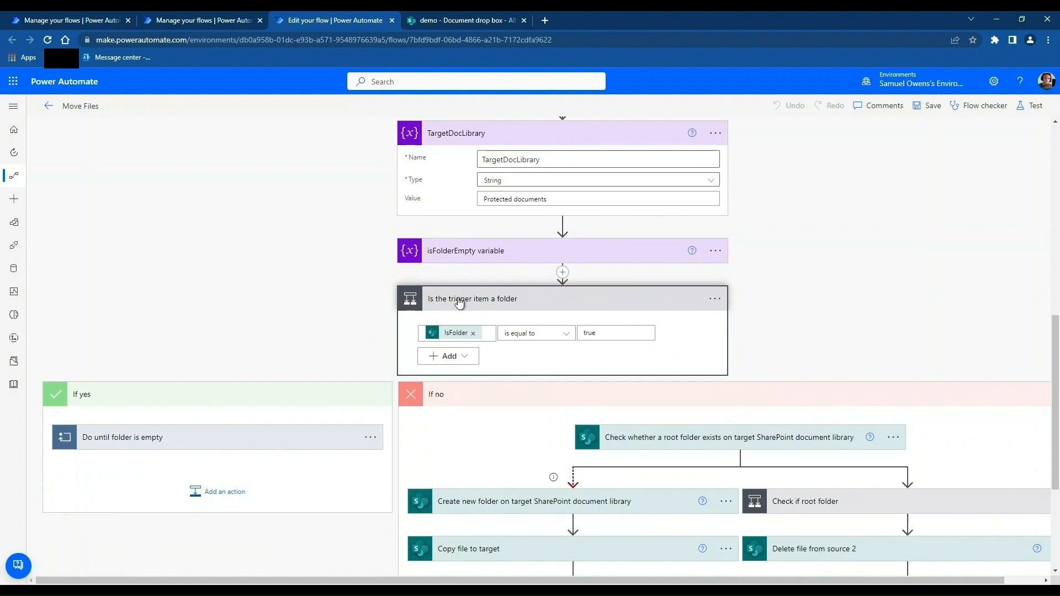
mouse_move(504, 306)
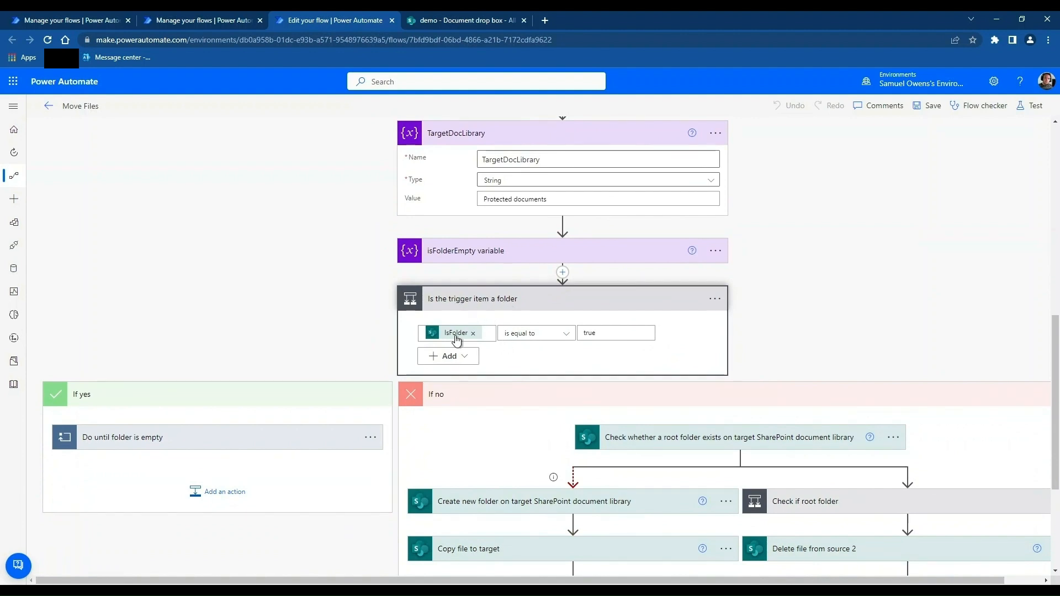
mouse_move(369, 355)
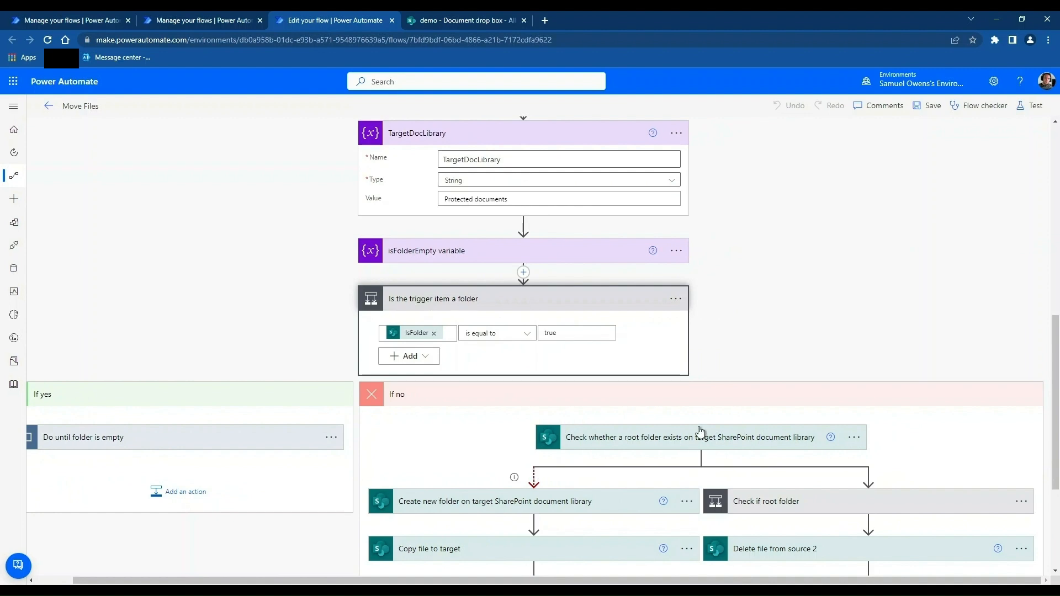
- Expand the 'Check whether a root folder exists' action showing SharePointSite and replace() identifier
left_click(689, 438)
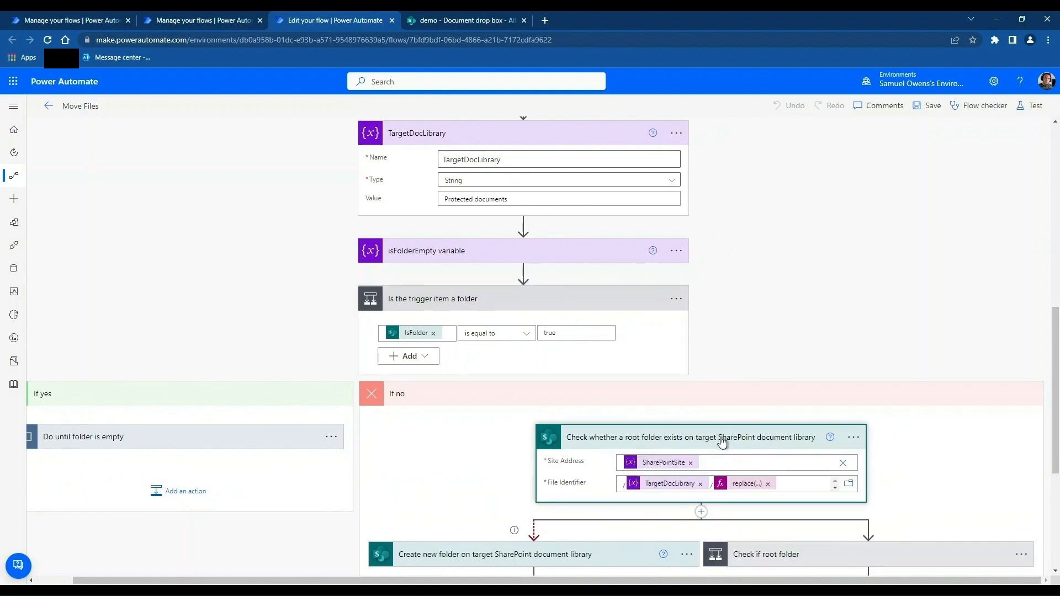
scroll("down", 3)
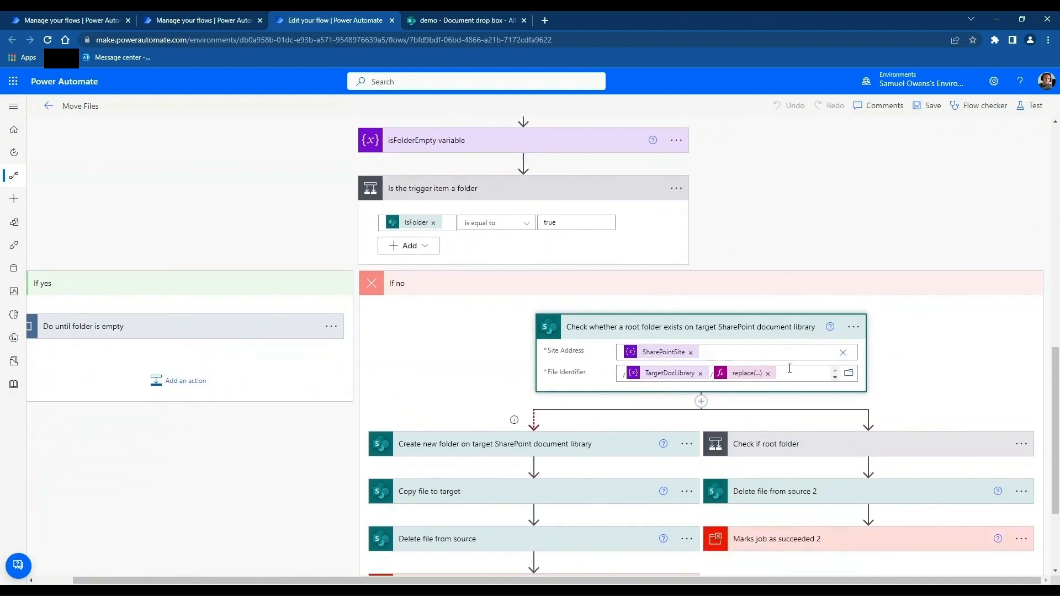
mouse_move(816, 373)
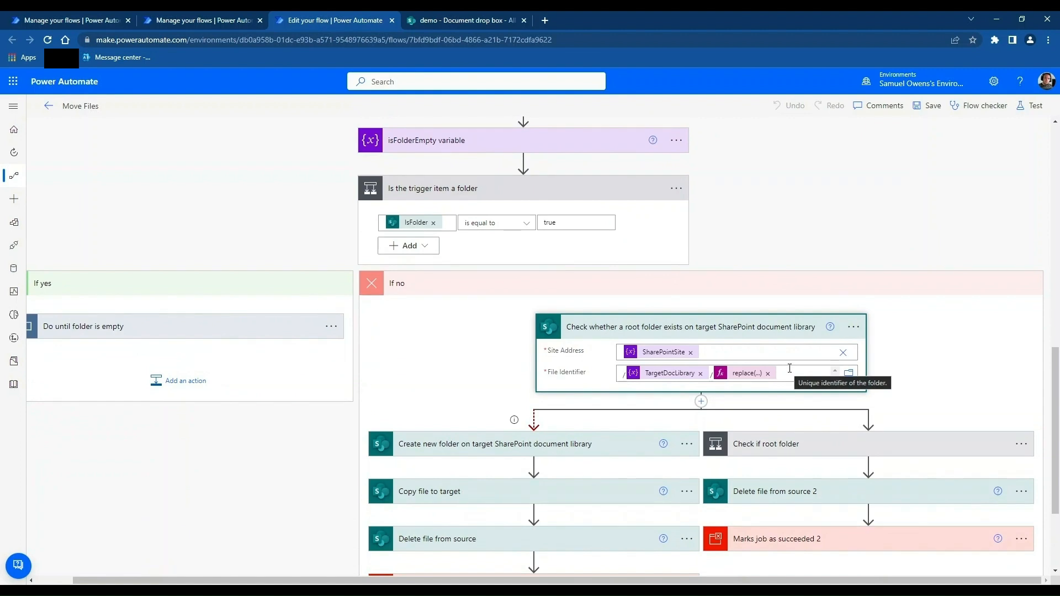
mouse_move(825, 245)
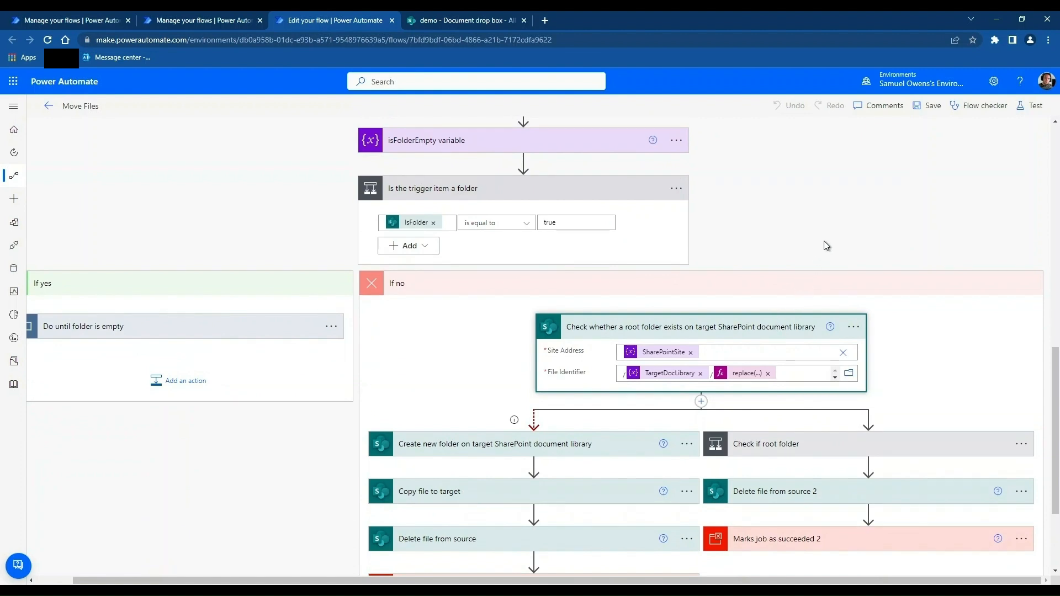
mouse_move(837, 244)
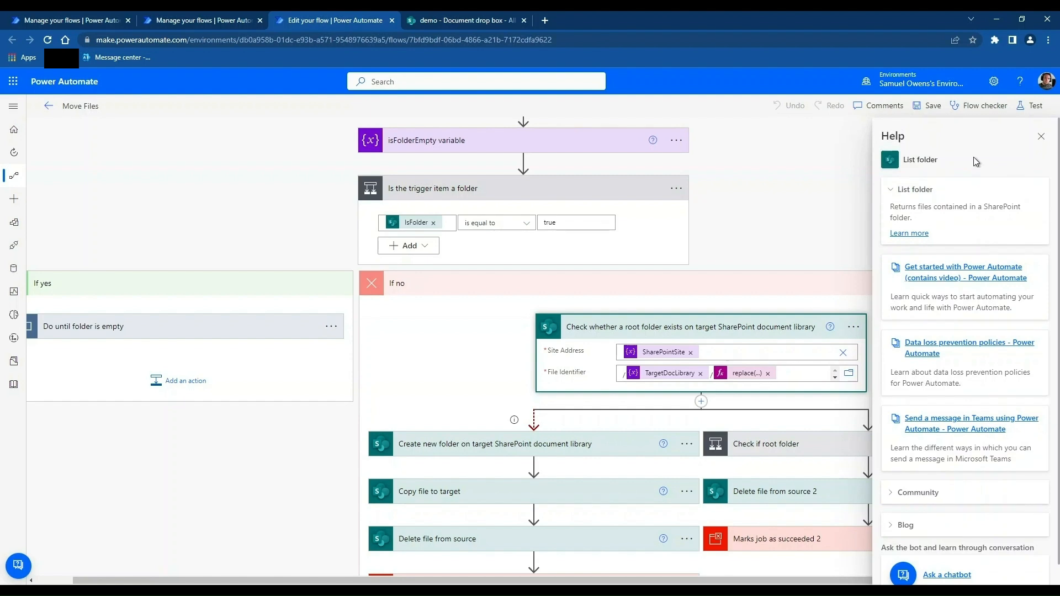
left_click(1041, 136)
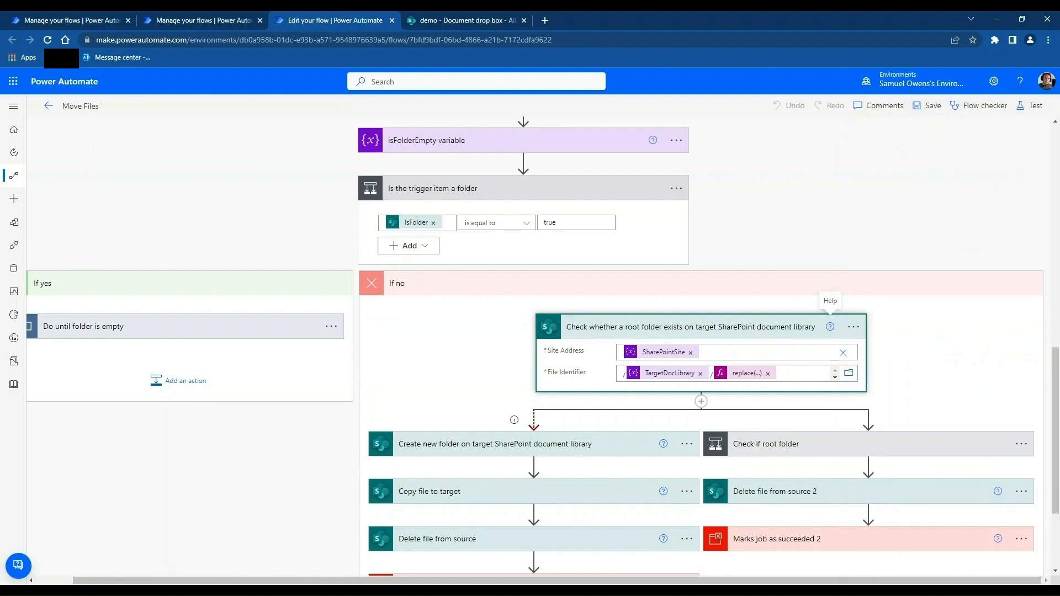
mouse_move(908, 406)
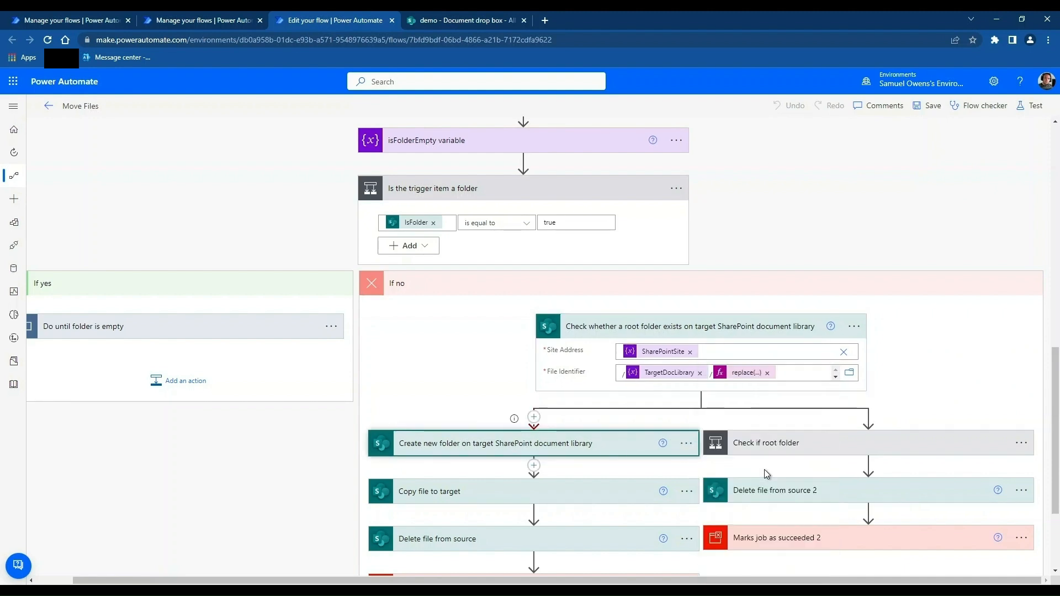
- Verify 'Create new folder' runs after the root-folder check has failed, via Configure run after
left_click(533, 417)
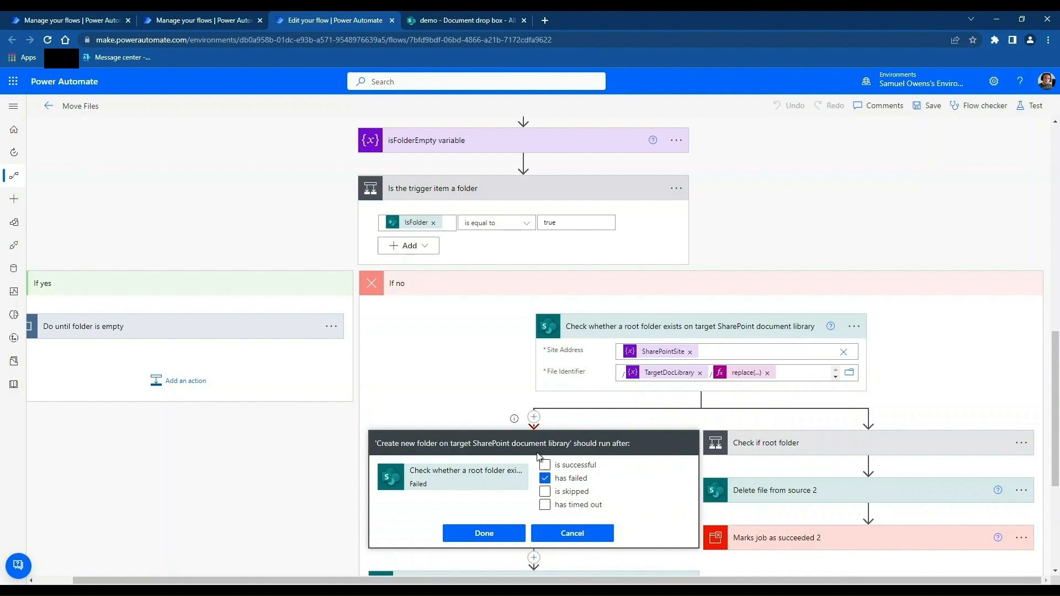
left_click(545, 505)
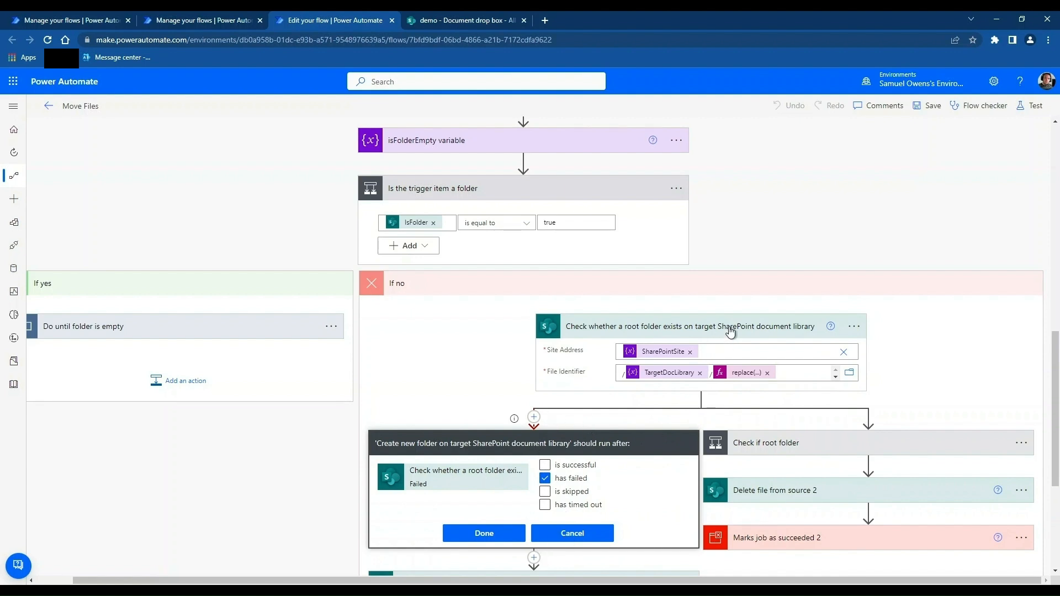
left_click(484, 532)
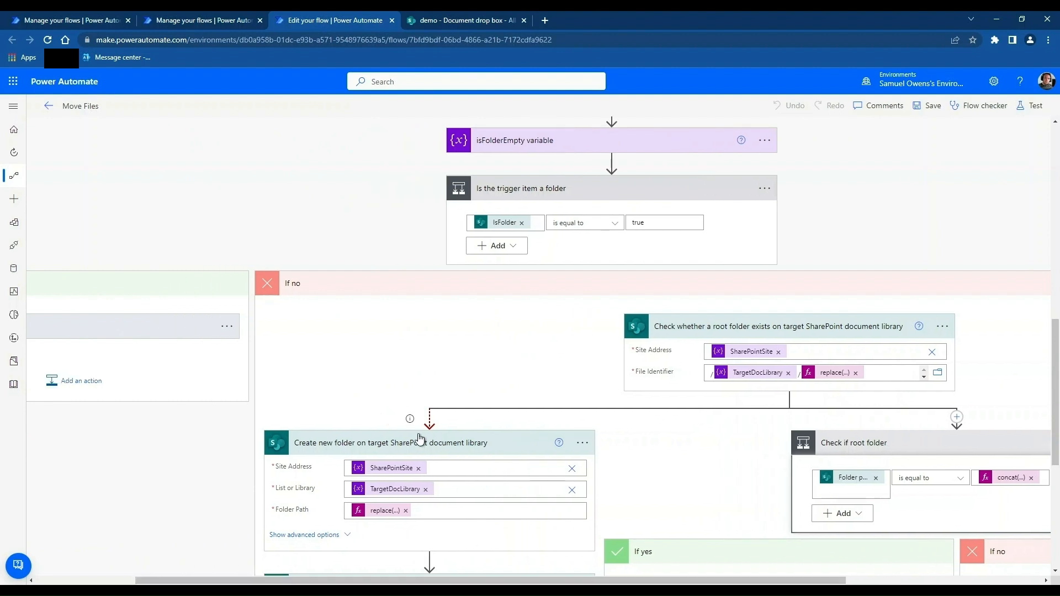
- Expand 'Copy file to target', 'Delete file from source' and 'Marks job as succeeded' in the If no branch
scroll("down", 3)
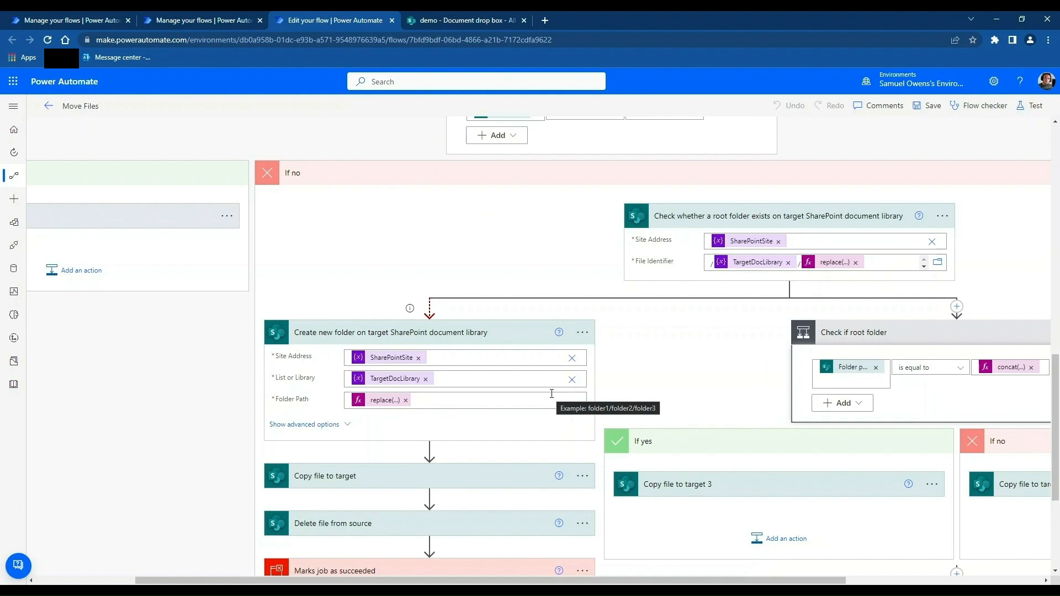
mouse_move(479, 462)
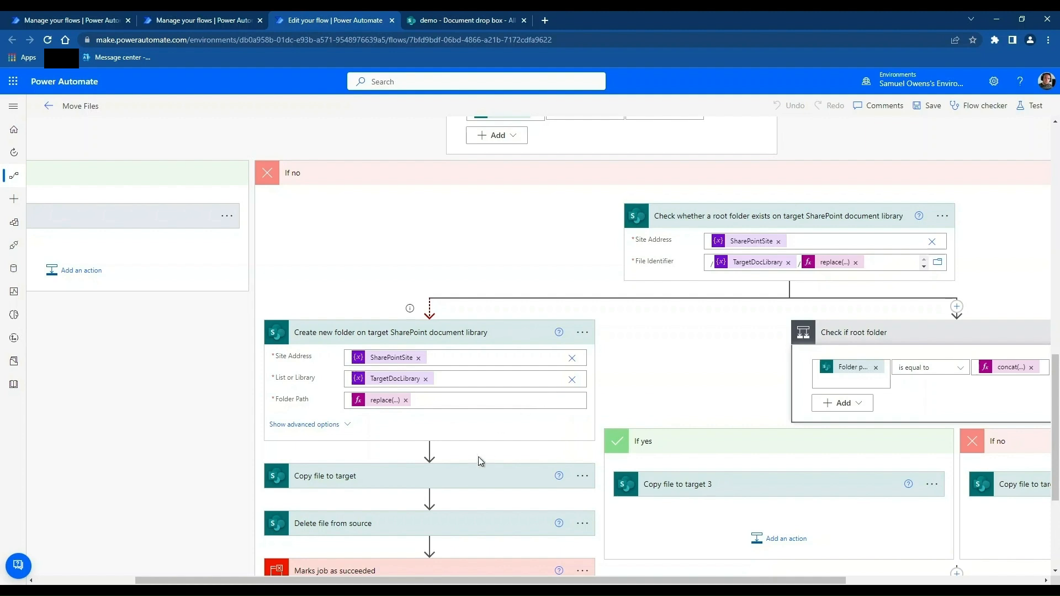
scroll("down", 3)
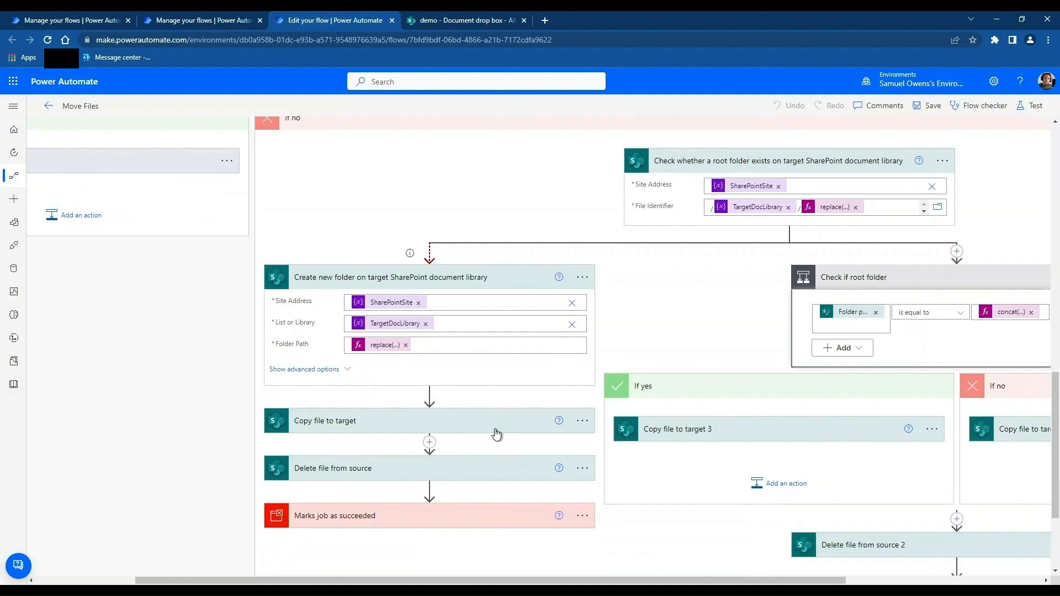
left_click(325, 421)
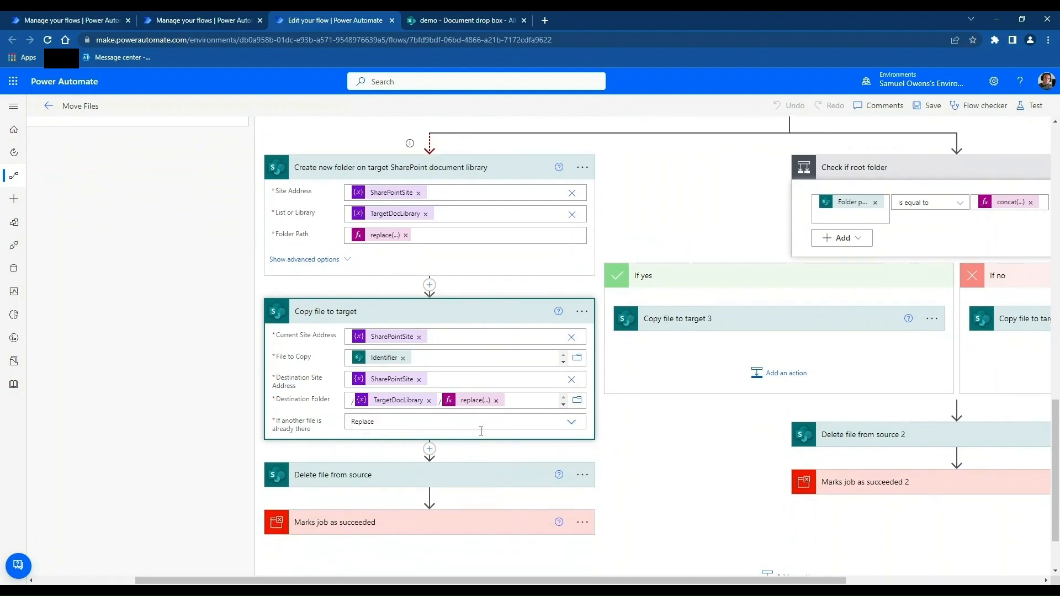
mouse_move(477, 474)
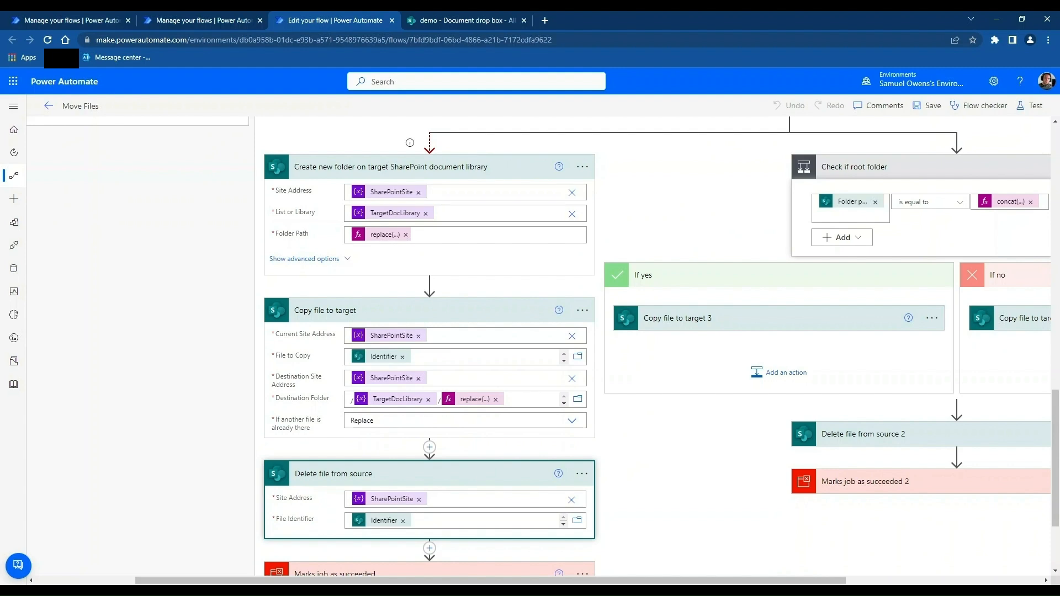
scroll("down", 3)
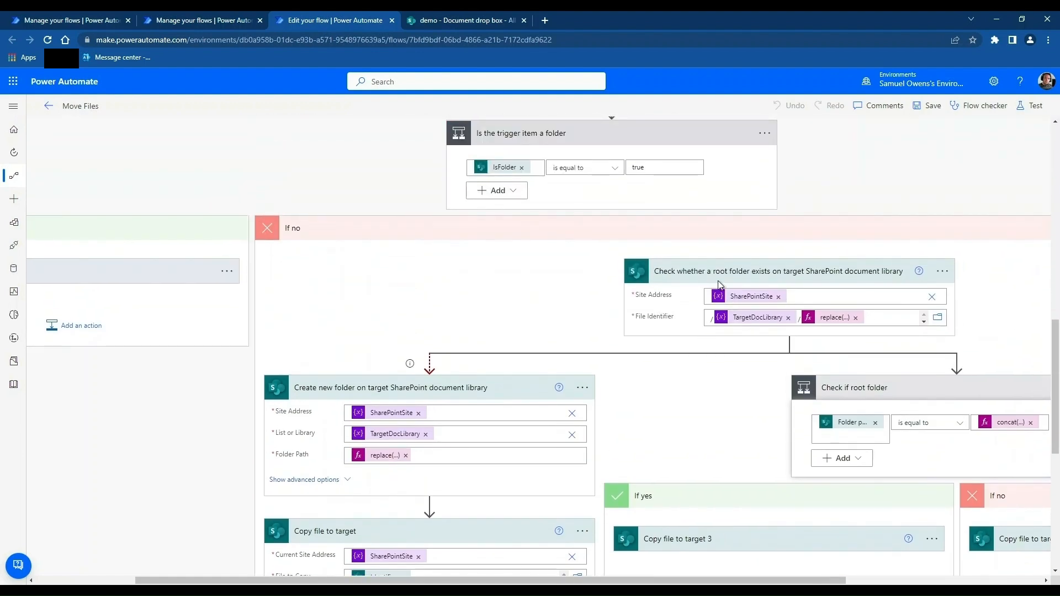
scroll("down", 3)
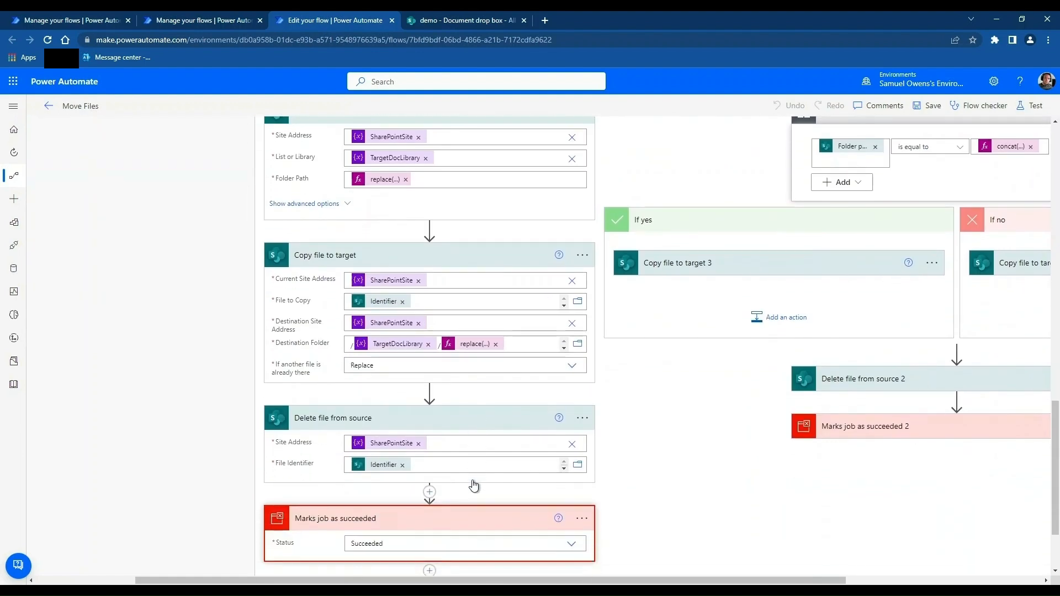
mouse_move(682, 509)
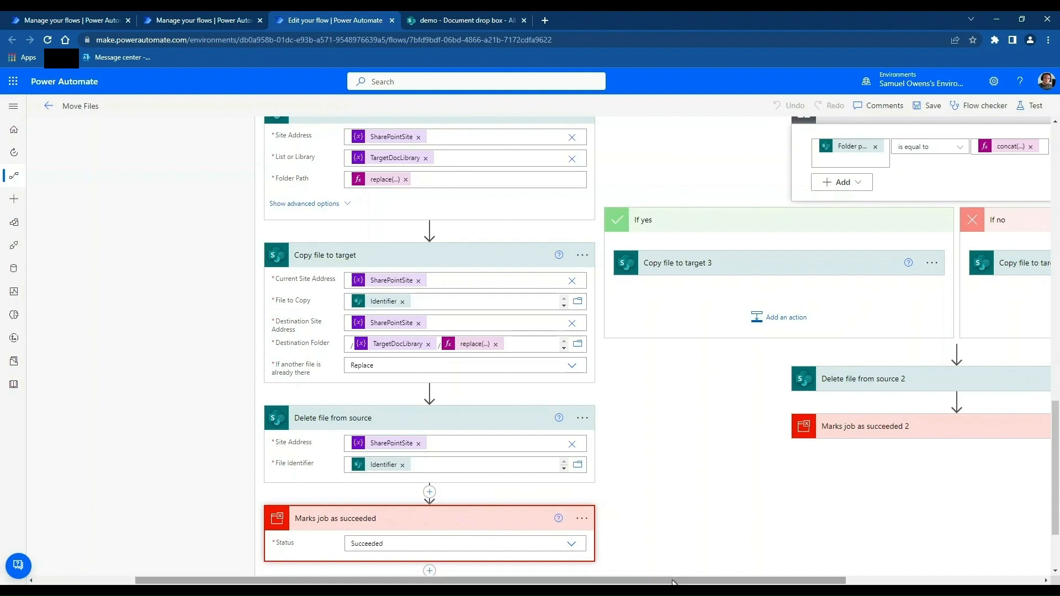
scroll("right", 3)
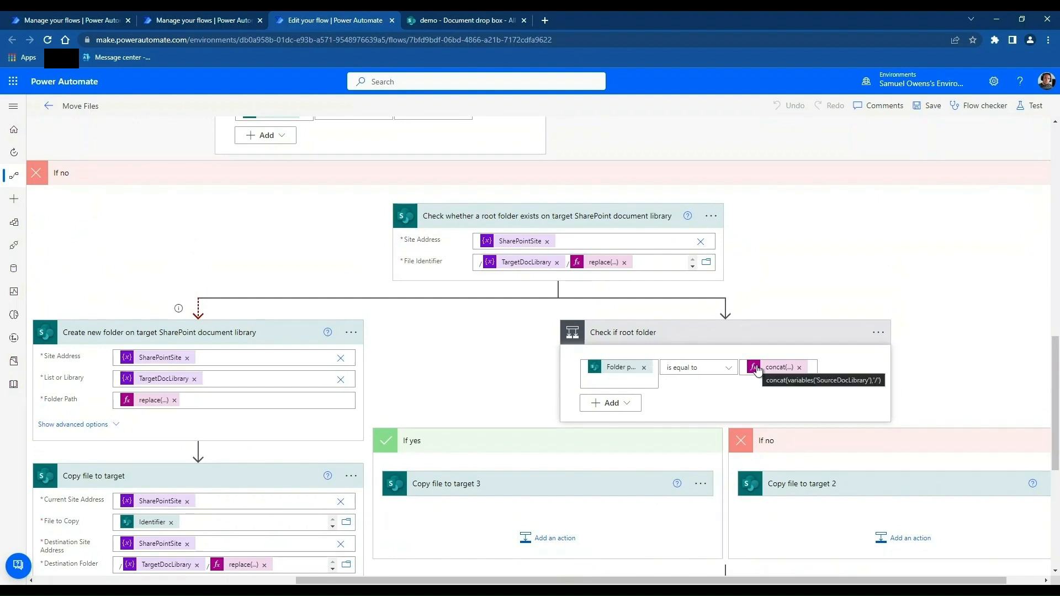
mouse_move(611, 440)
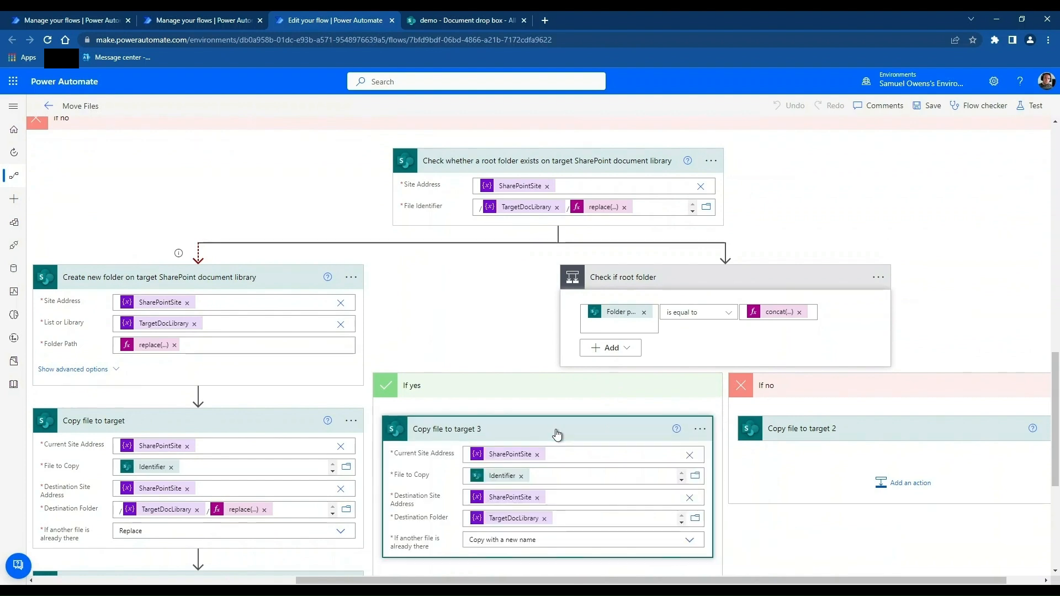
mouse_move(567, 528)
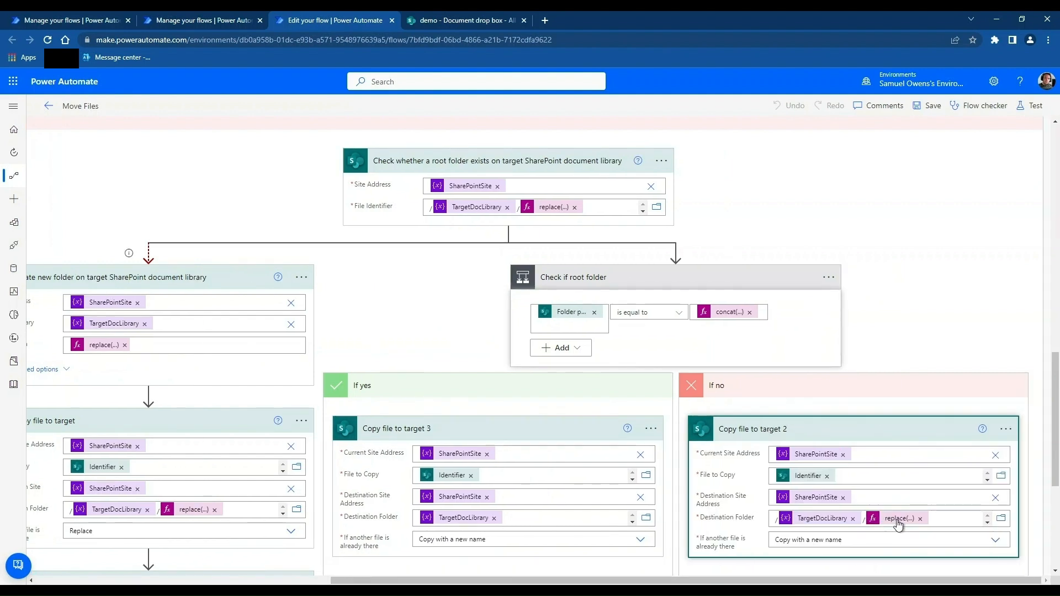
mouse_move(898, 518)
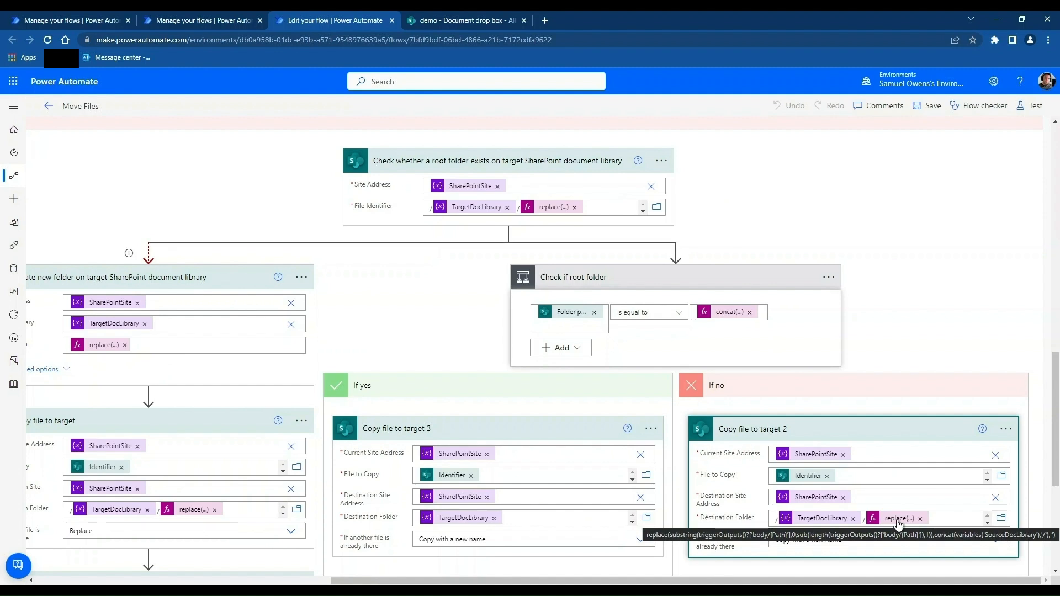
mouse_move(934, 490)
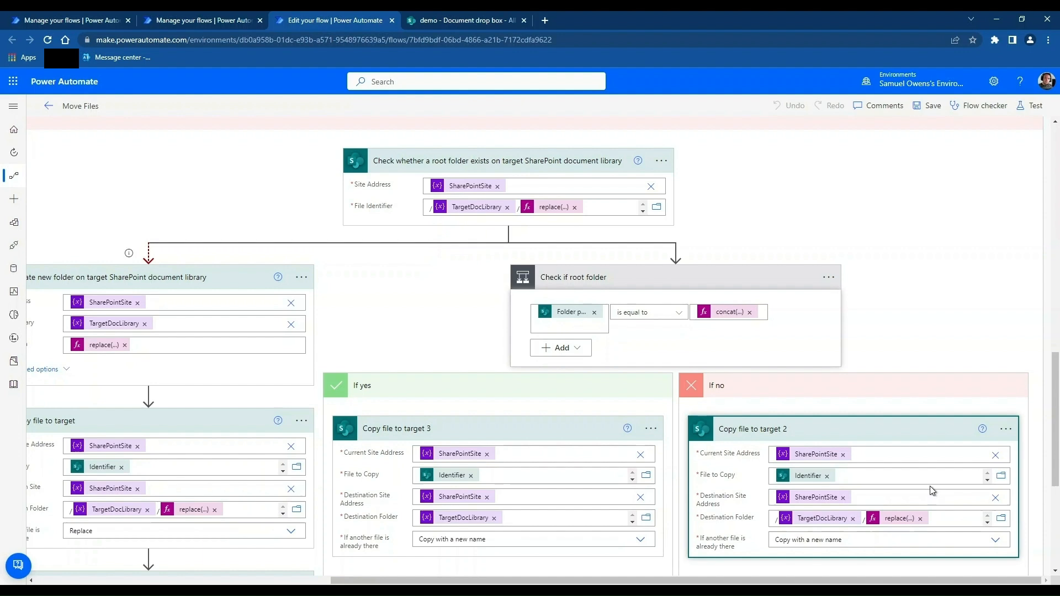
- Expand 'Copy file to target 2/3' and 'Delete file from source 2' under the root-folder check
scroll("down", 3)
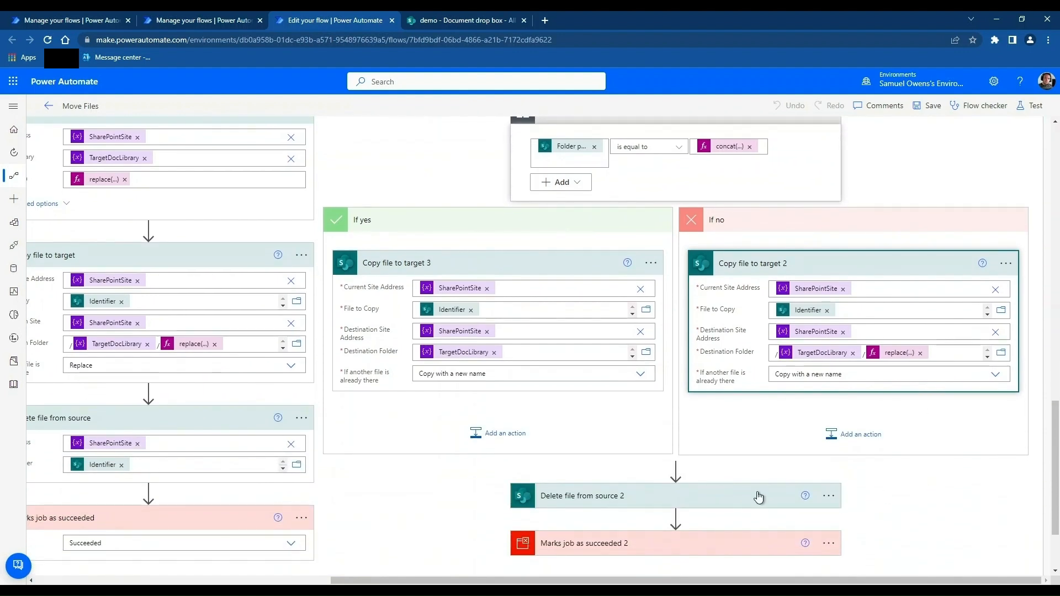
left_click(582, 496)
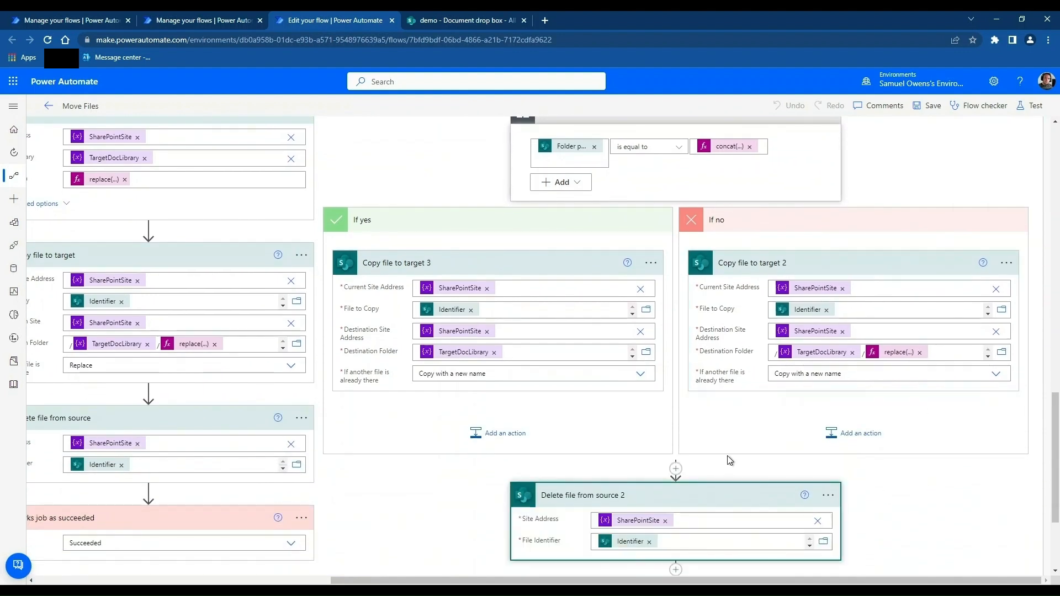
scroll("down", 3)
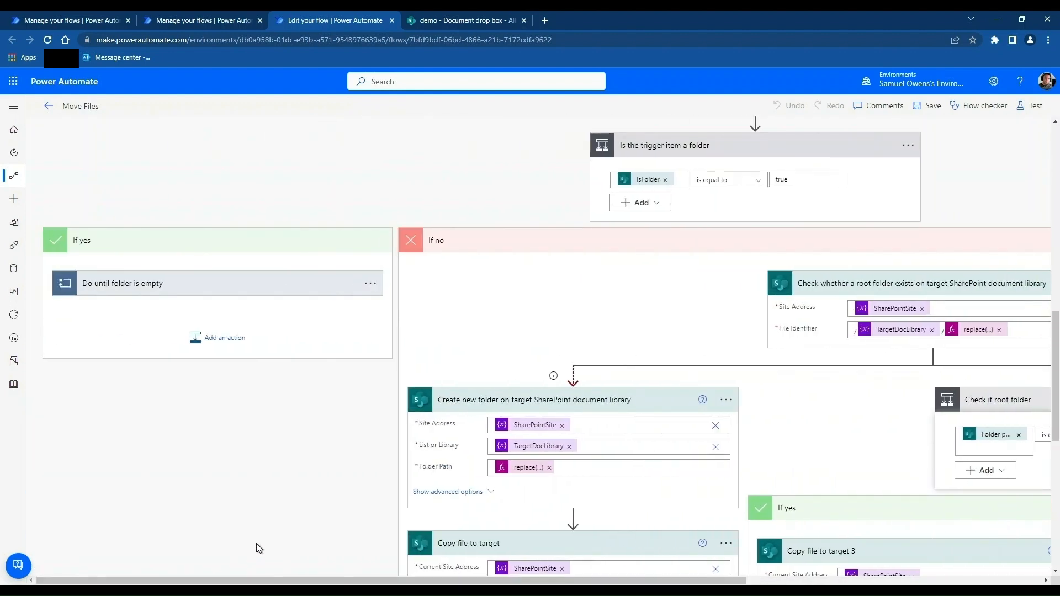
- Expand the isFolderEmpty variable, the Do until loop and its Get files details step
left_click(123, 283)
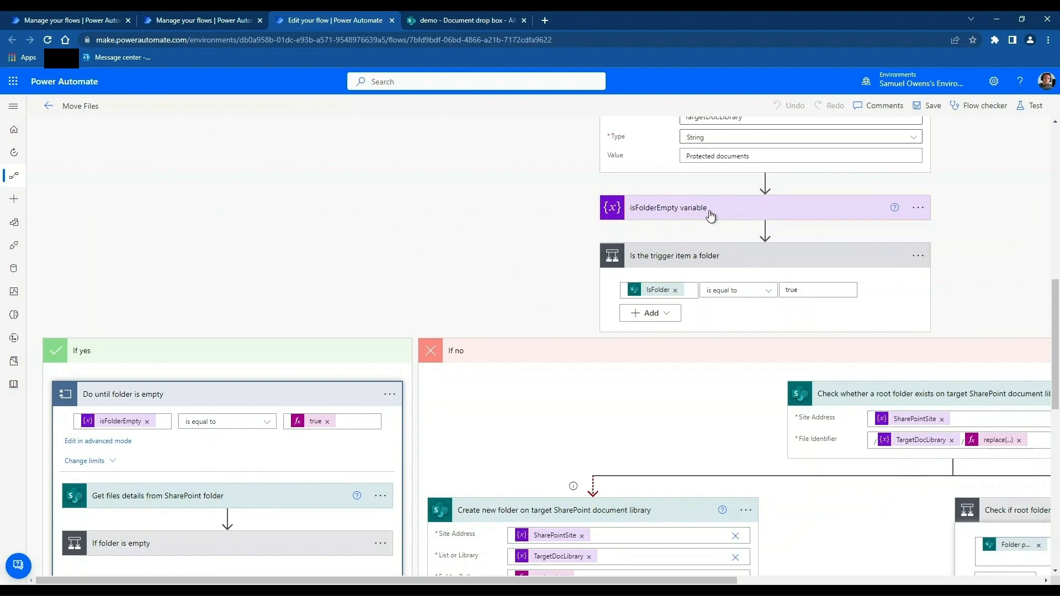
left_click(710, 208)
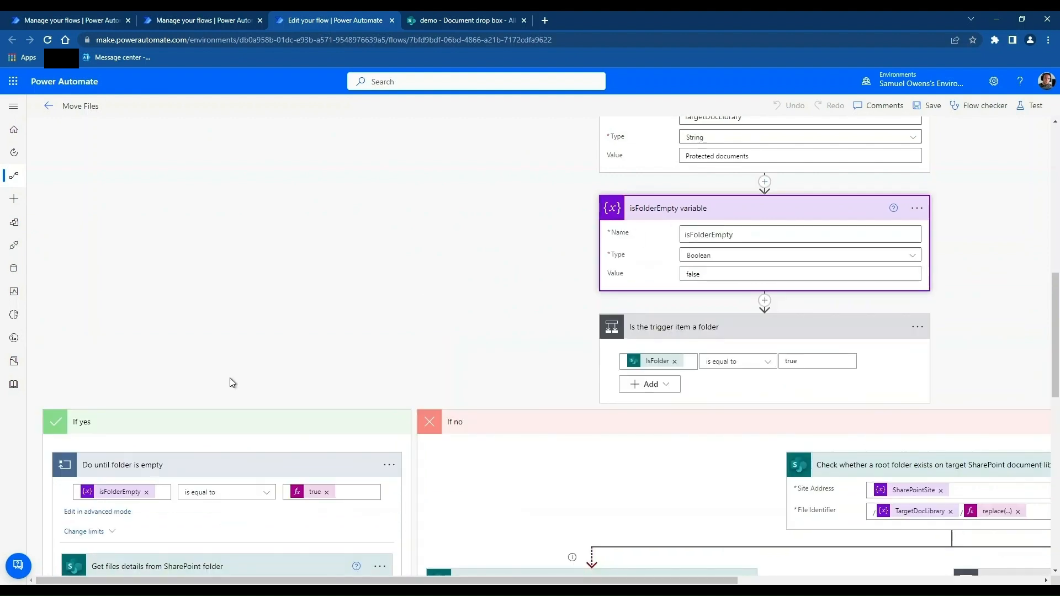
scroll("down", 3)
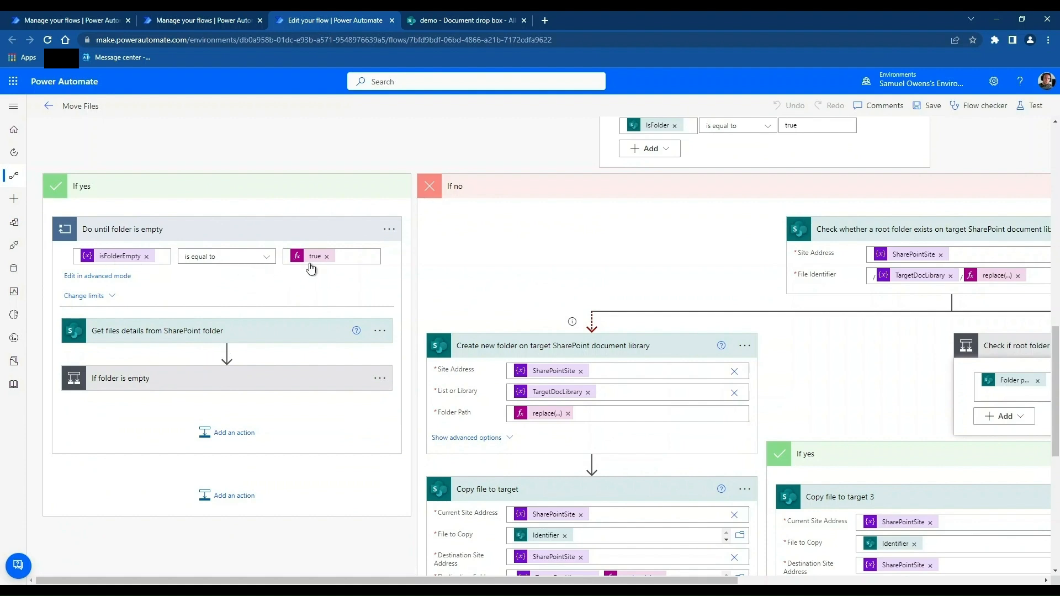
left_click(157, 330)
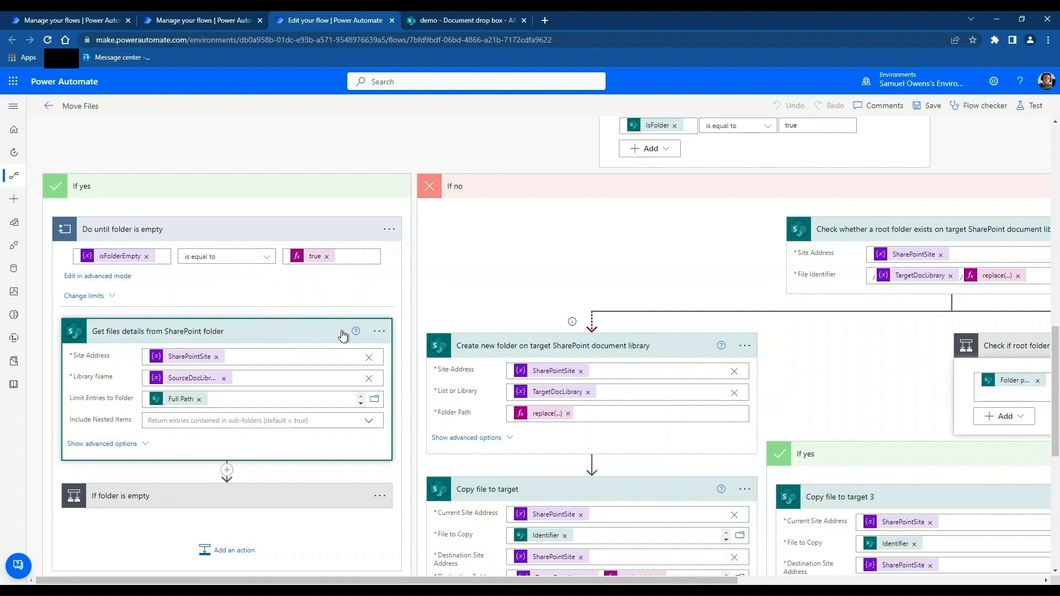
mouse_move(296, 335)
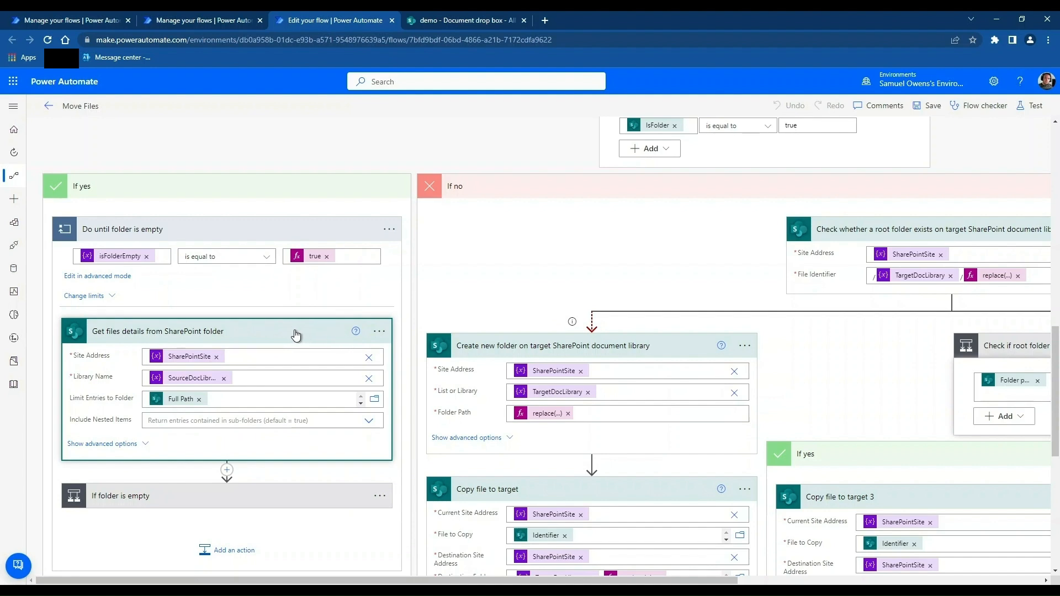
mouse_move(207, 379)
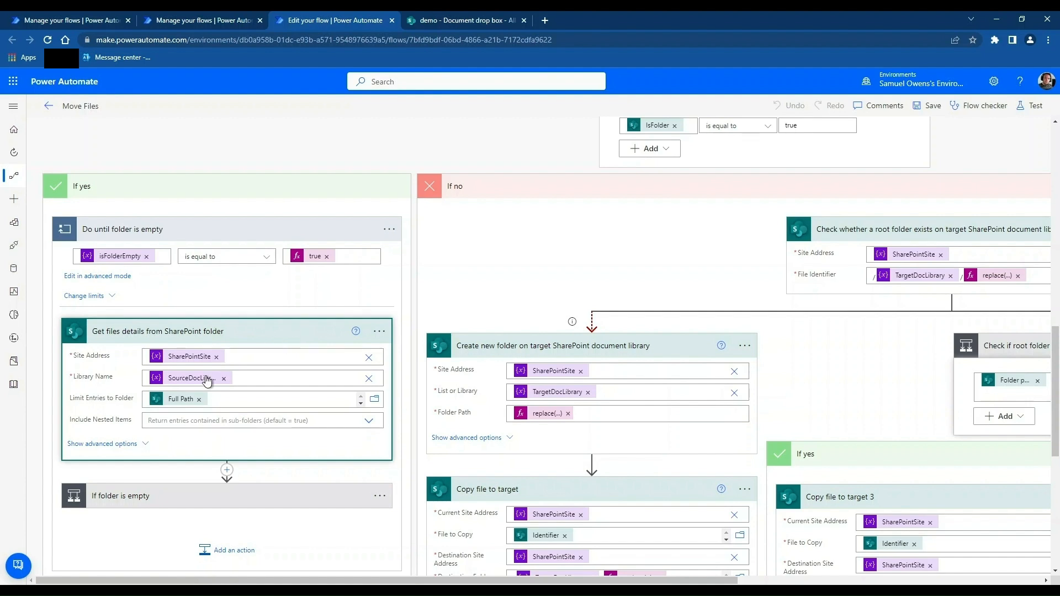
mouse_move(252, 394)
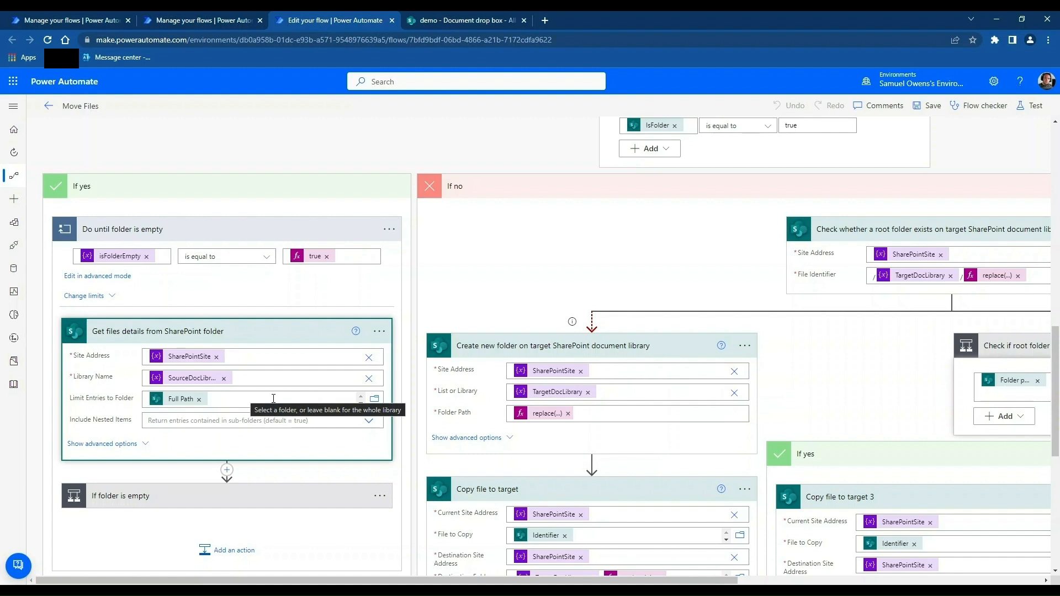
mouse_move(465, 383)
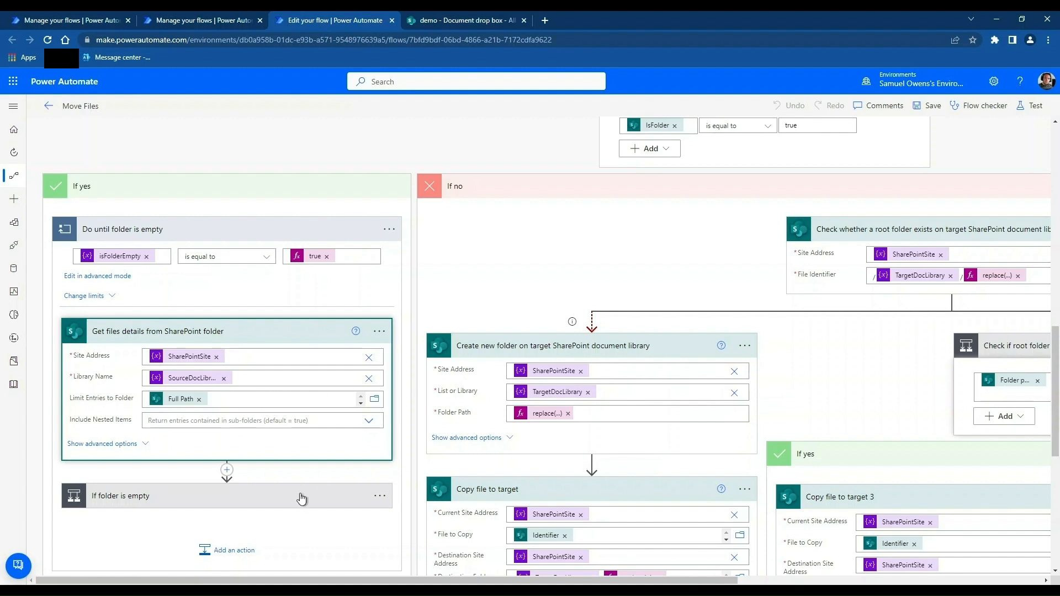
- Expand the If folder is empty condition, Delete SharePoint folder request and 20-second Delay
scroll("down", 3)
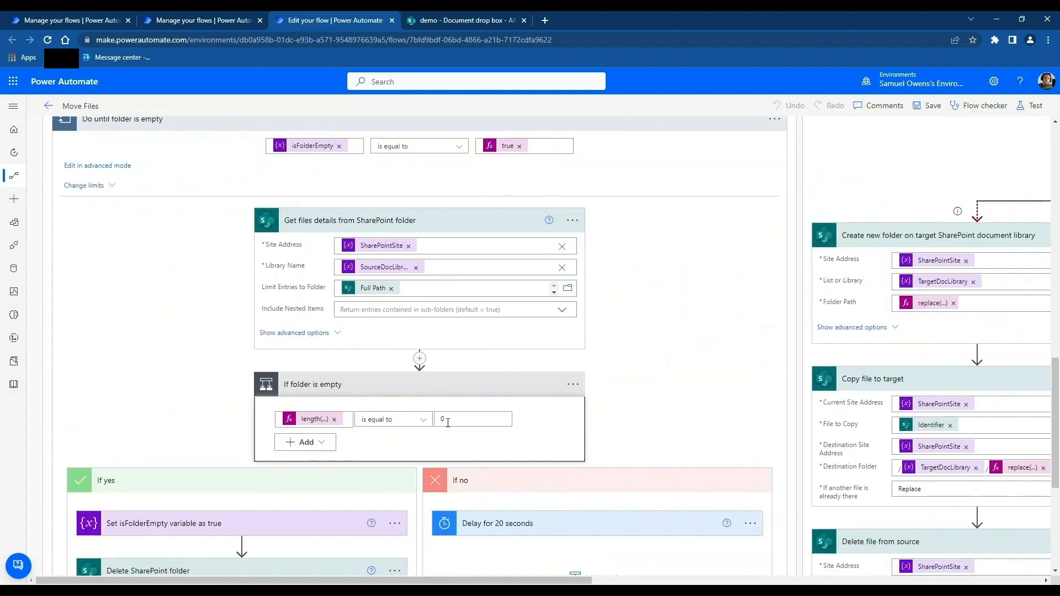
scroll("down", 3)
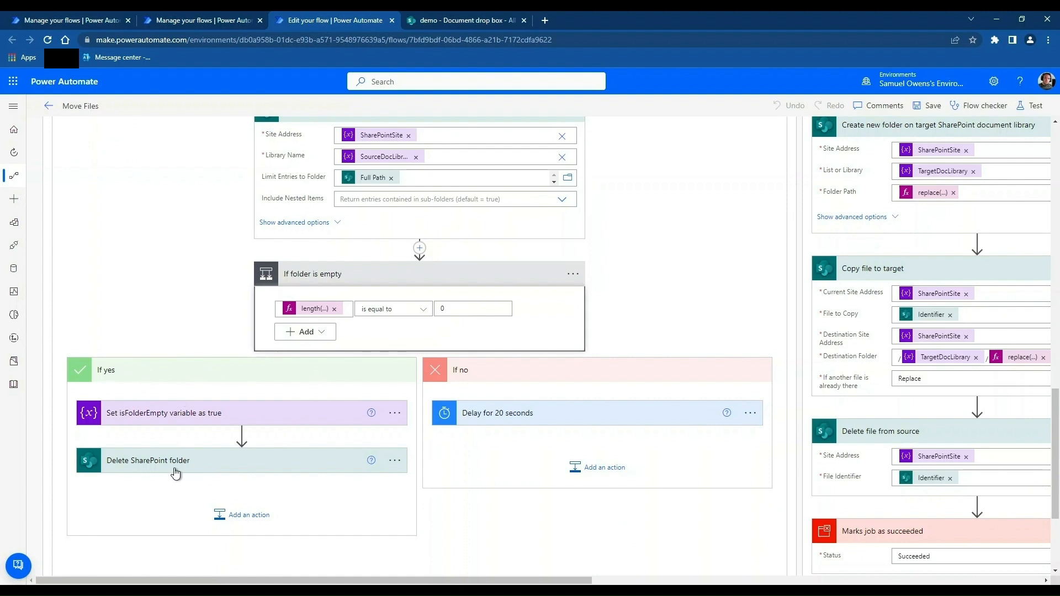
left_click(150, 461)
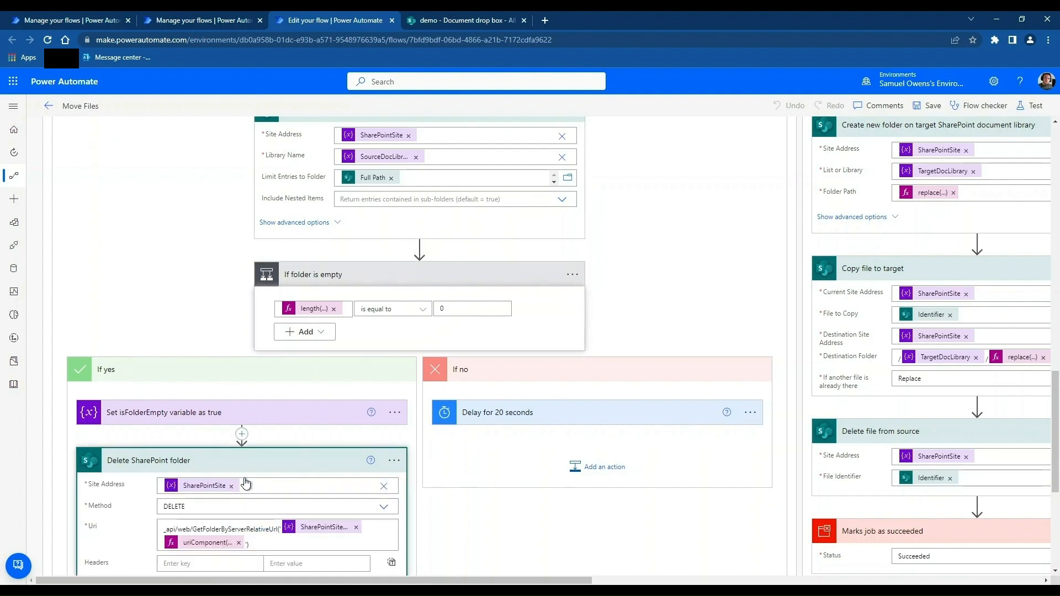
scroll("down", 3)
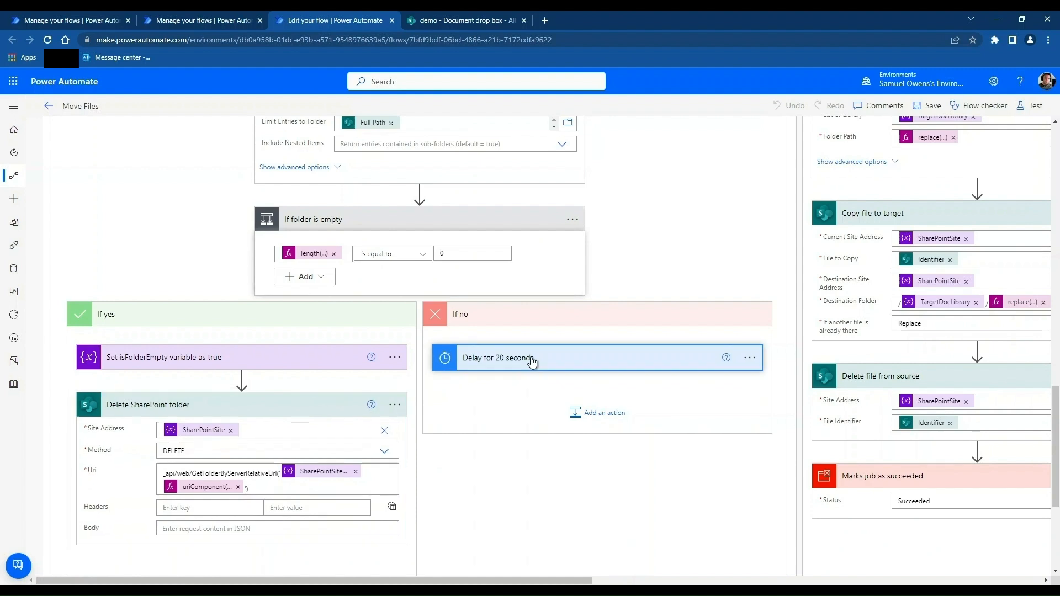
left_click(497, 358)
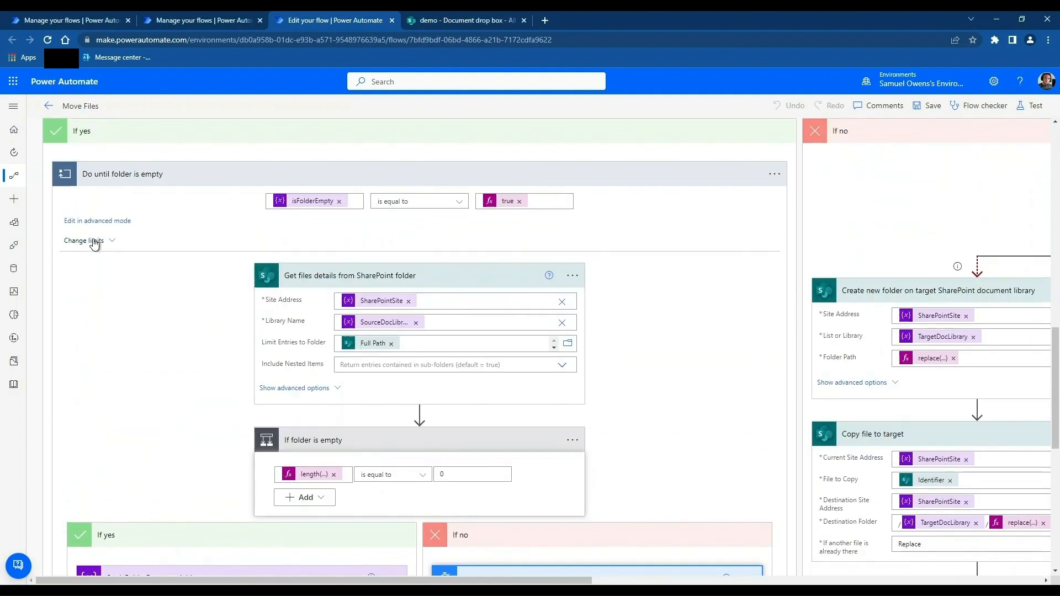
left_click(84, 241)
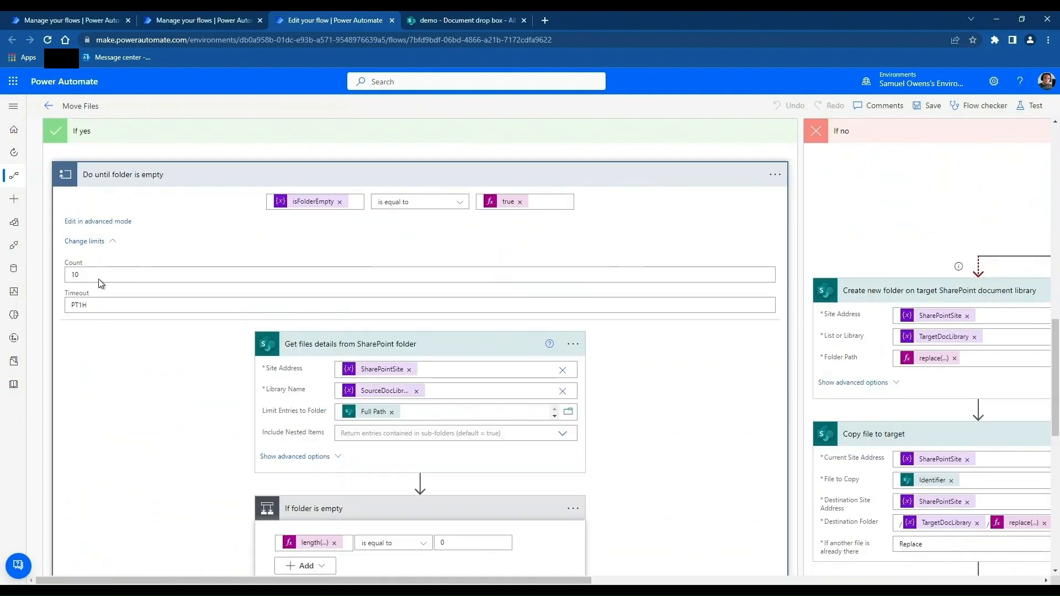
mouse_move(97, 249)
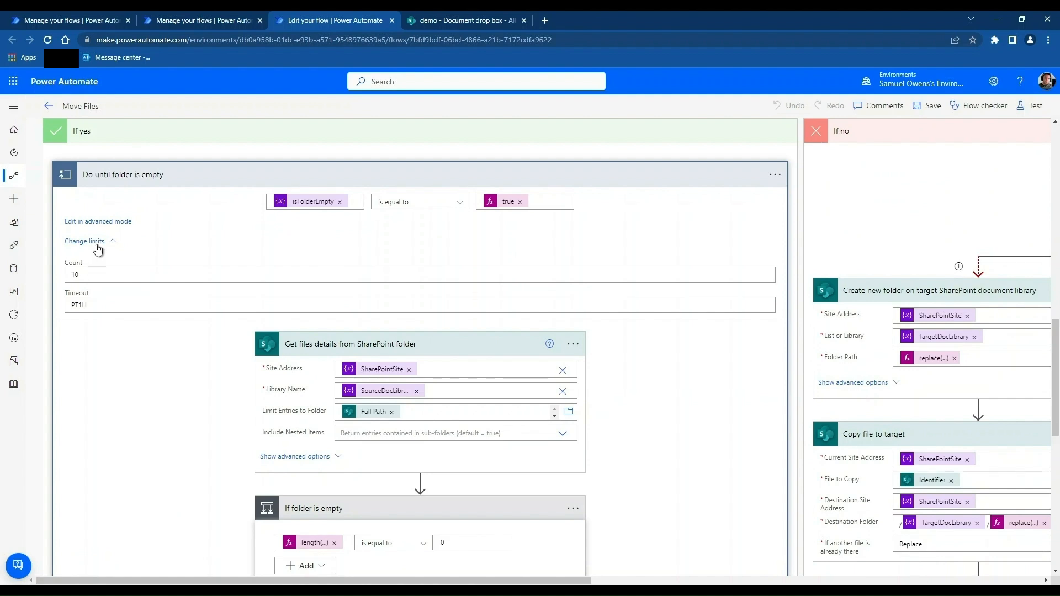
left_click(84, 240)
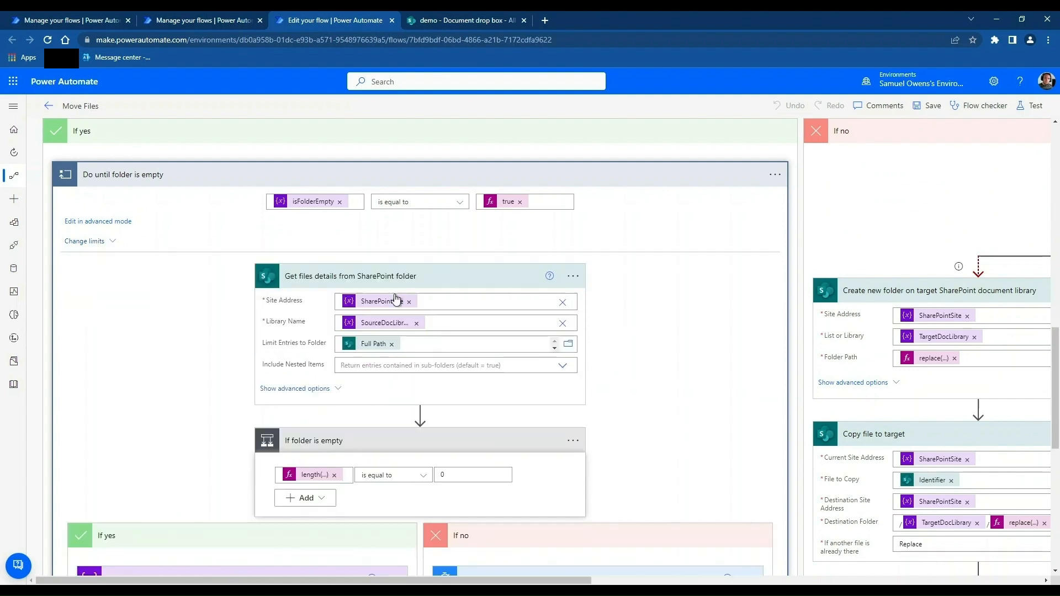
scroll("down", 3)
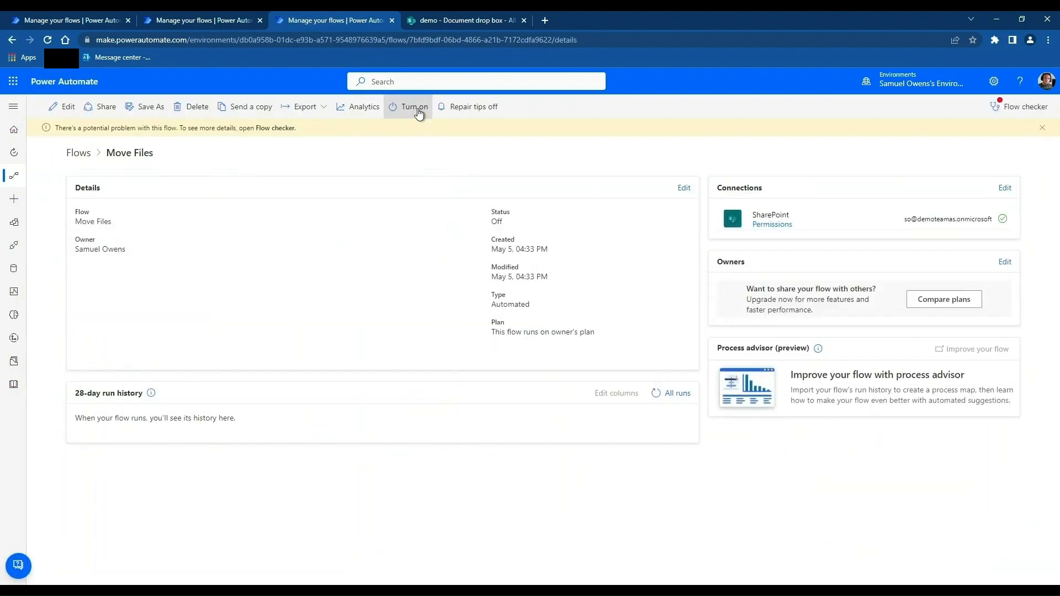
- Turn on the Move Files flow from its details page
left_click(465, 20)
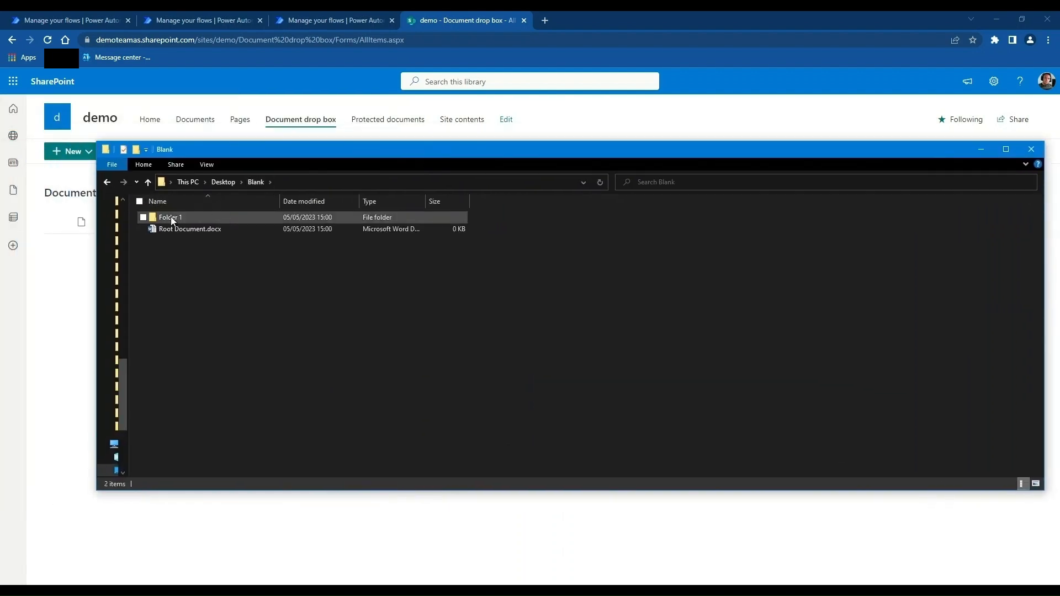
- Select Folder 1 in File Explorer to upload it with Root Document.docx to the Document drop box
left_click(170, 217)
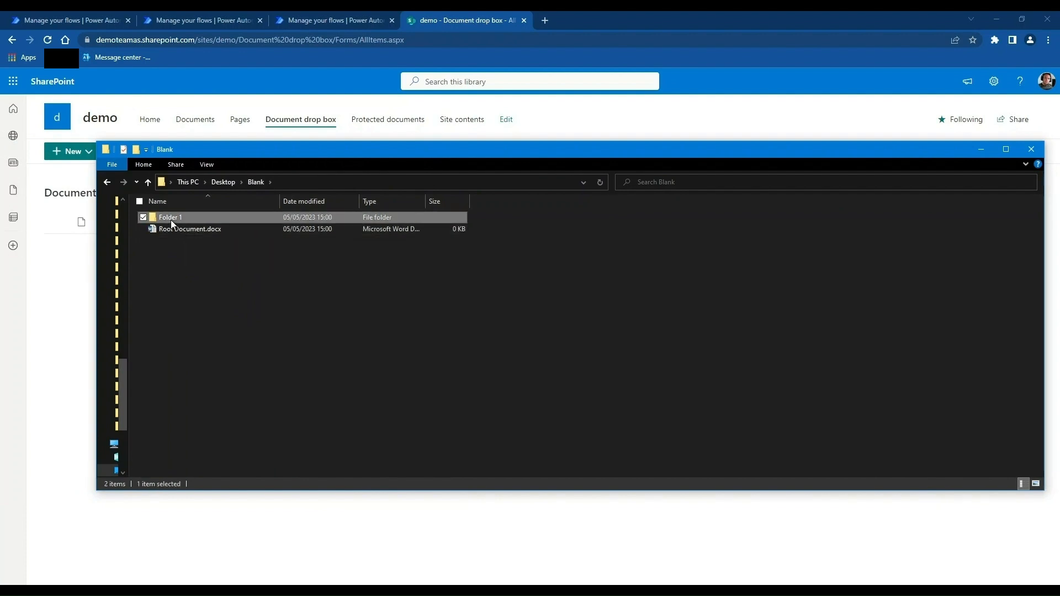
double_click(170, 217)
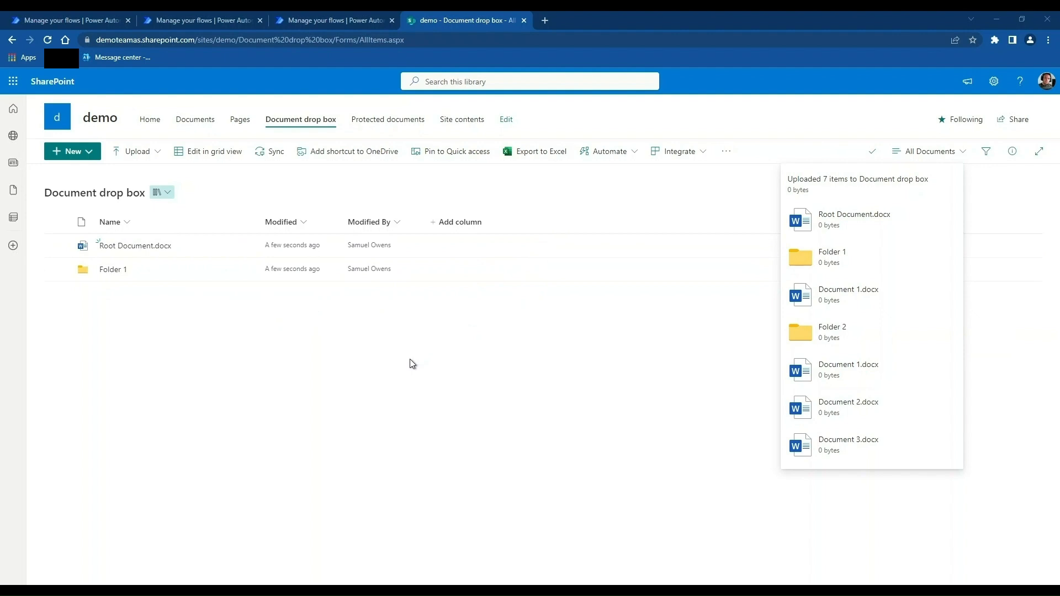
- Return to the Move Files details and refresh until the seven new runs appear
left_click(334, 20)
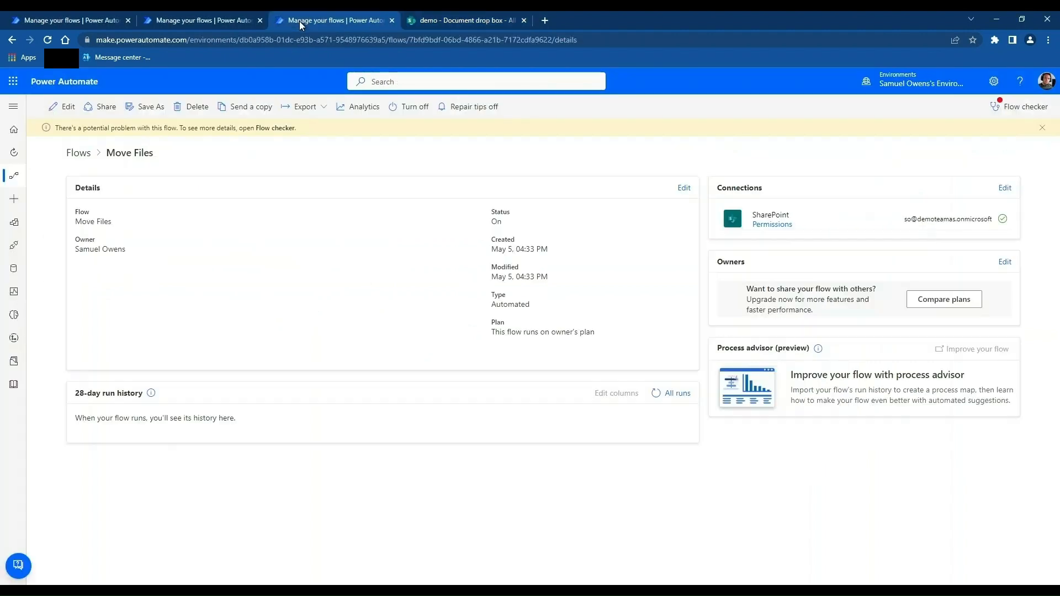
left_click(655, 394)
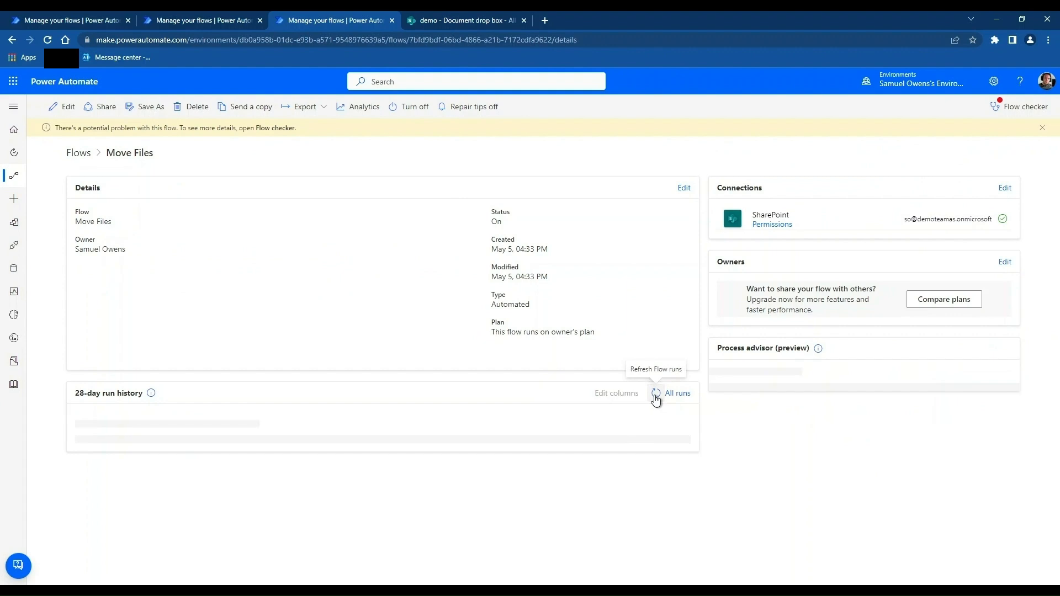
left_click(655, 394)
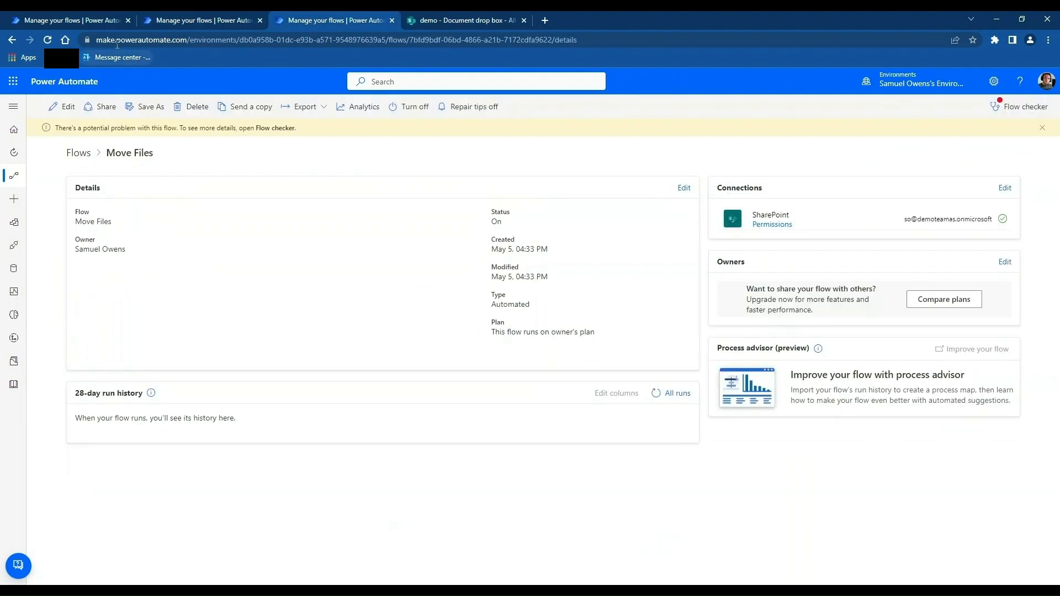
left_click(47, 40)
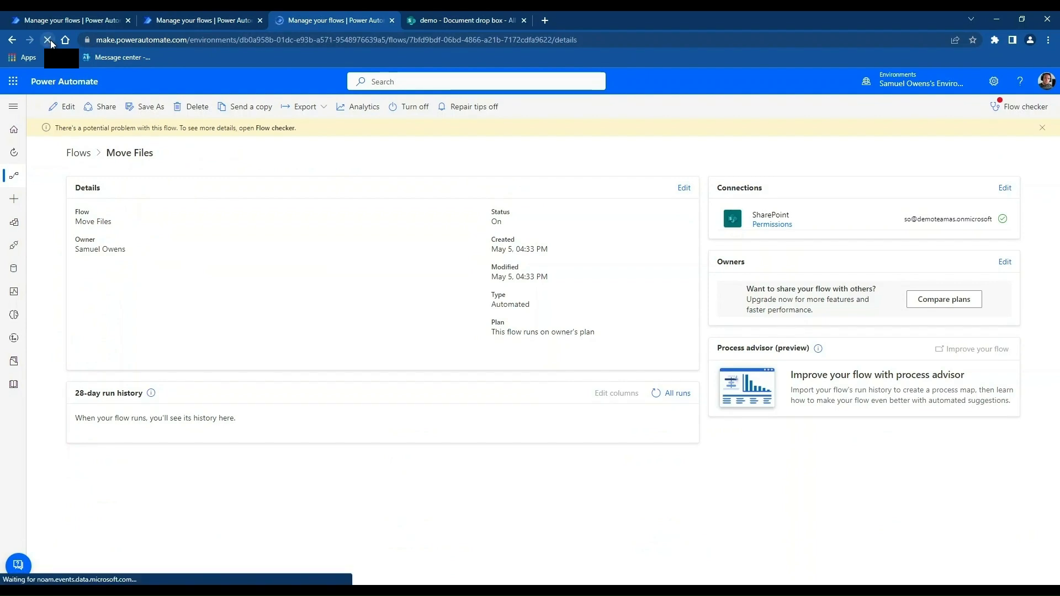
left_click(47, 40)
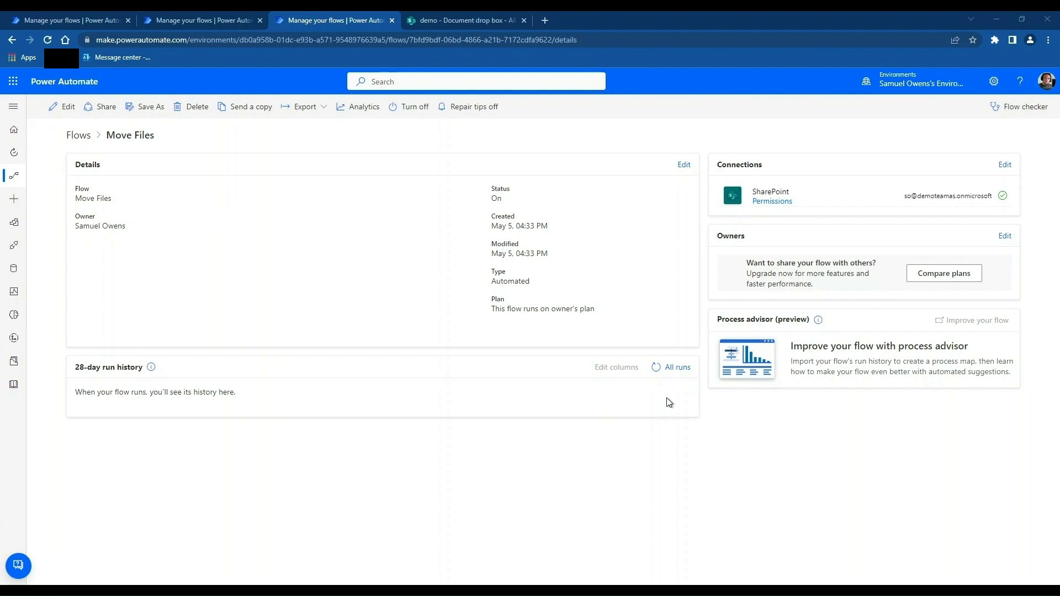
mouse_move(655, 367)
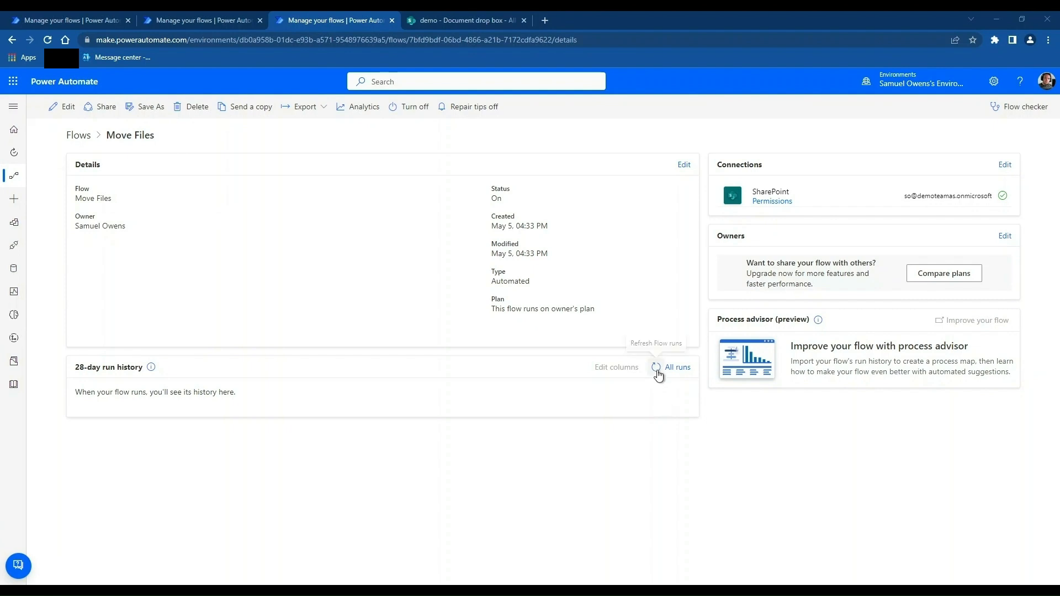
left_click(655, 367)
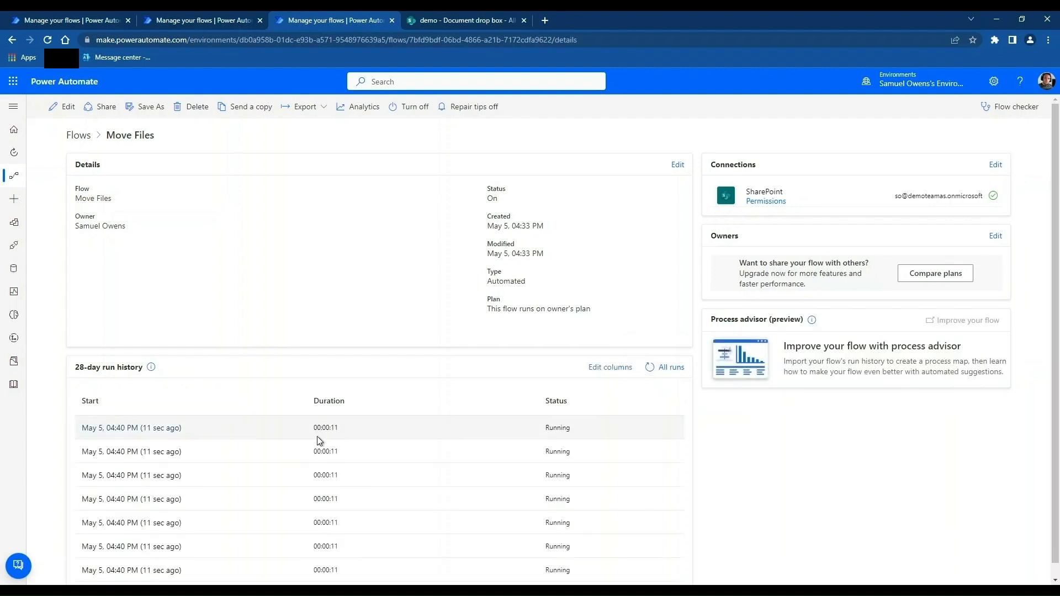
- Keep refreshing the run history until all seven runs show Succeeded
scroll("down", 3)
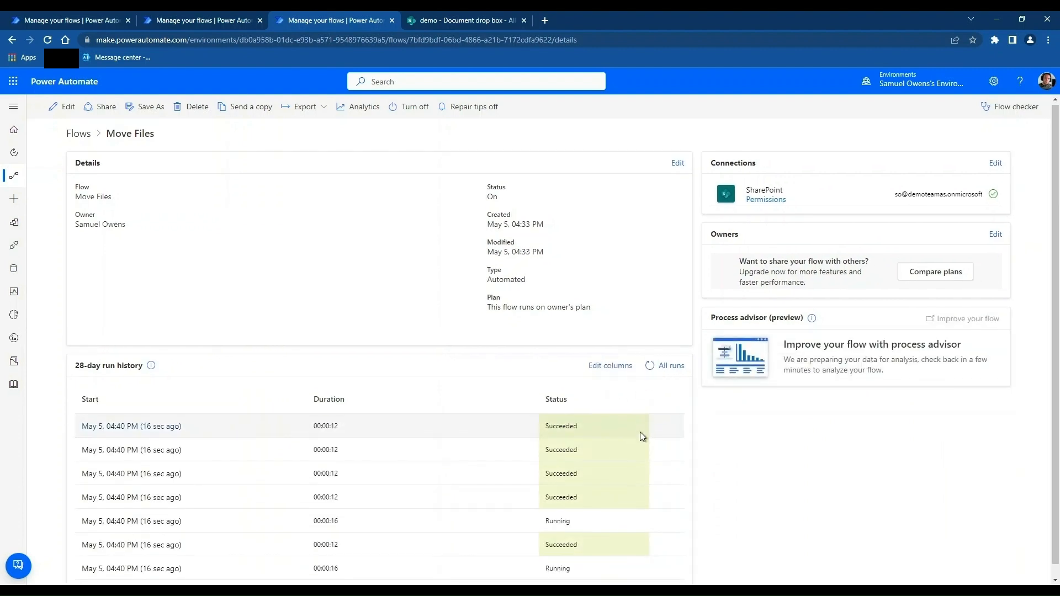
scroll("down", 3)
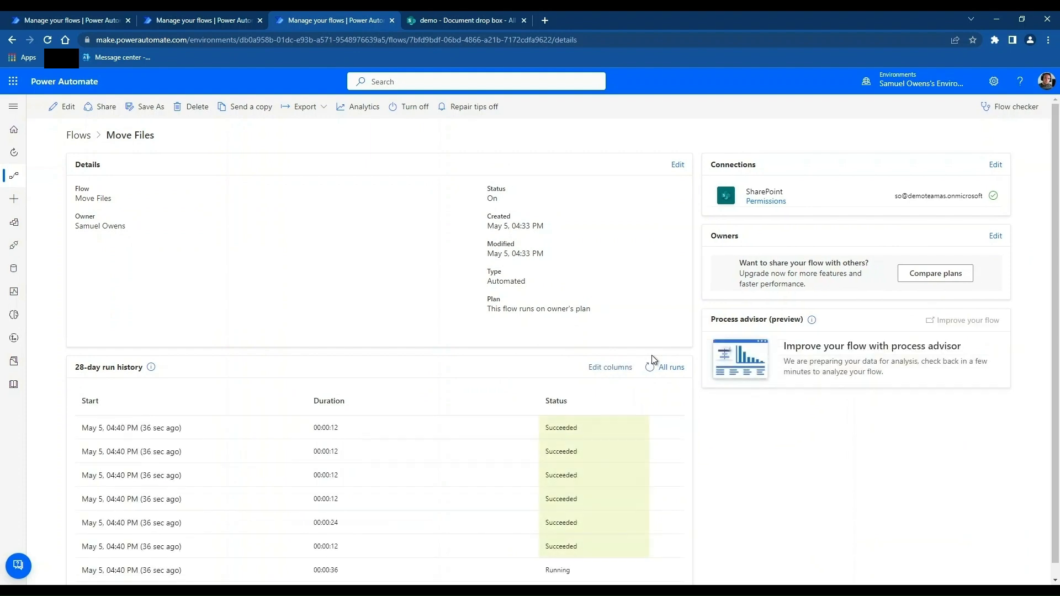
left_click(653, 367)
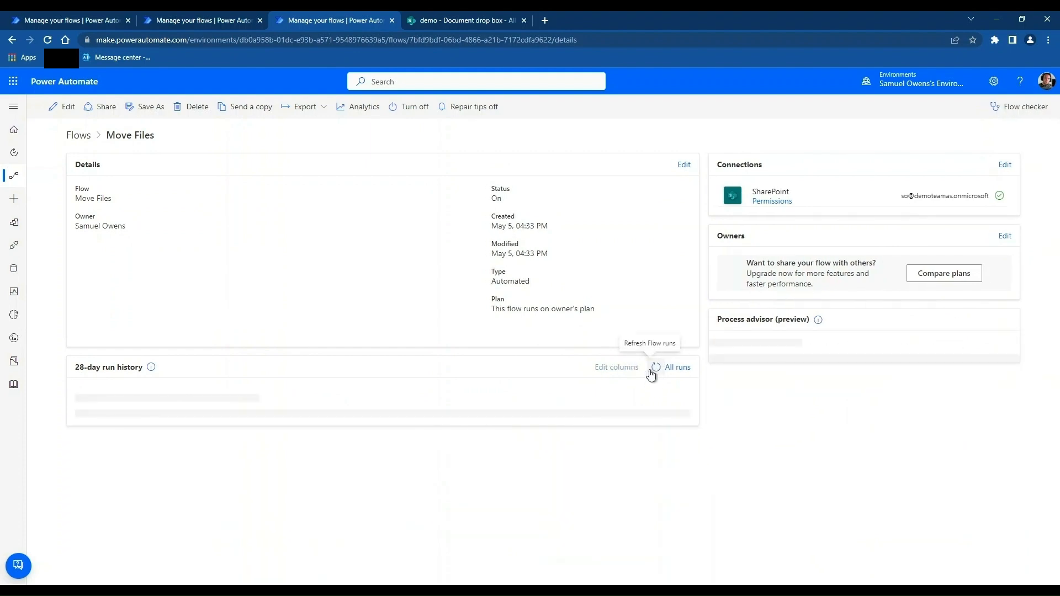
left_click(653, 367)
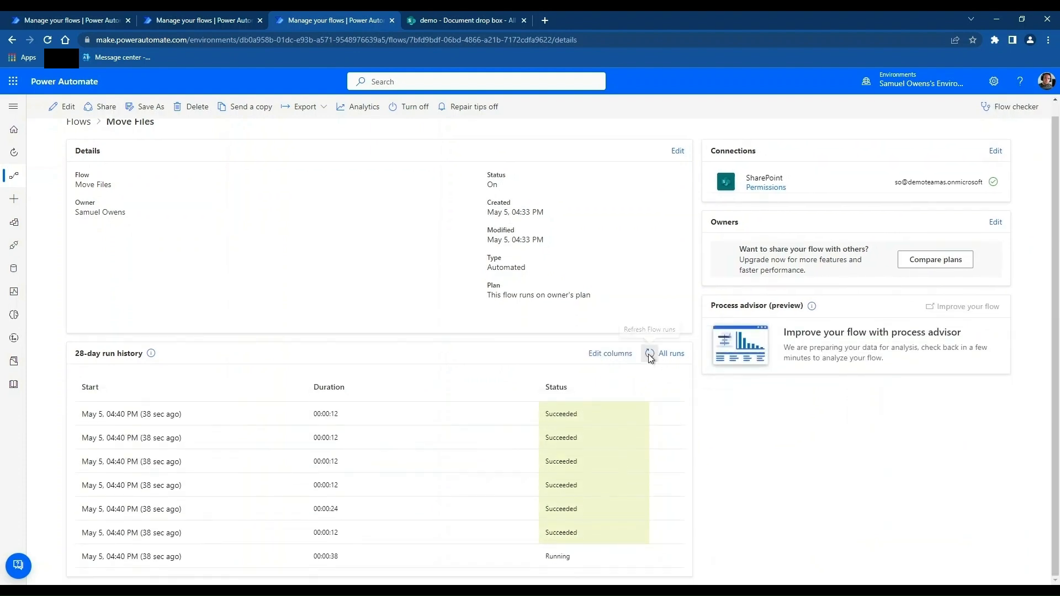
left_click(649, 353)
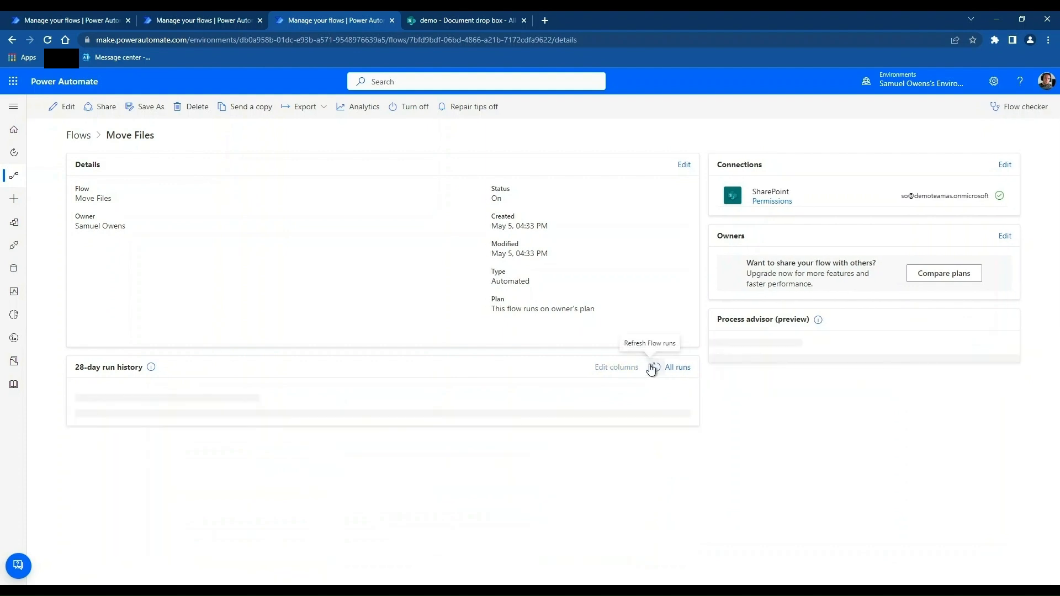
left_click(652, 367)
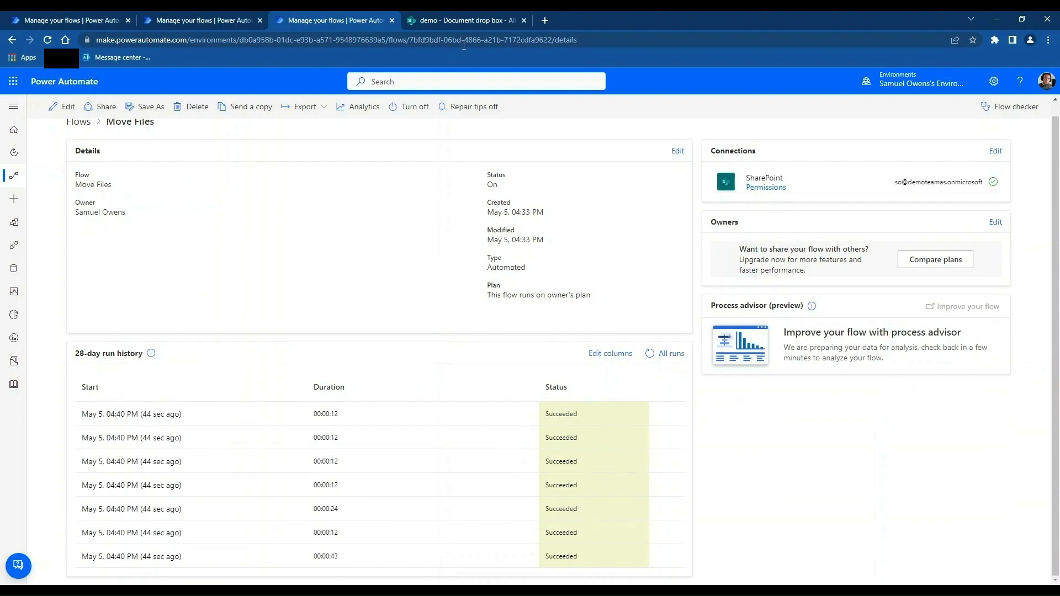
left_click(465, 20)
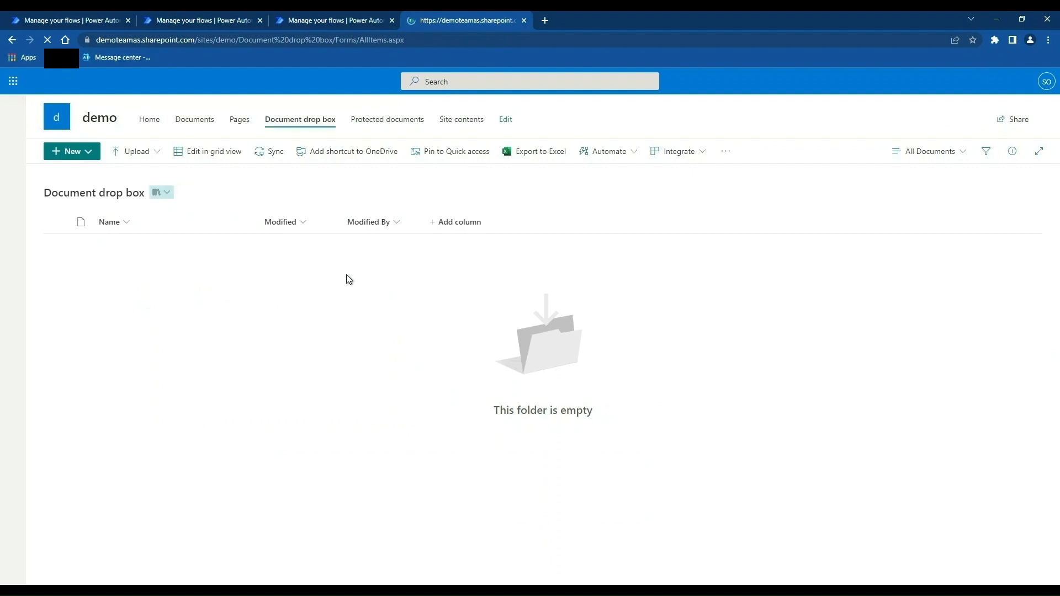
- Open the Protected documents library from the site navigation
left_click(387, 120)
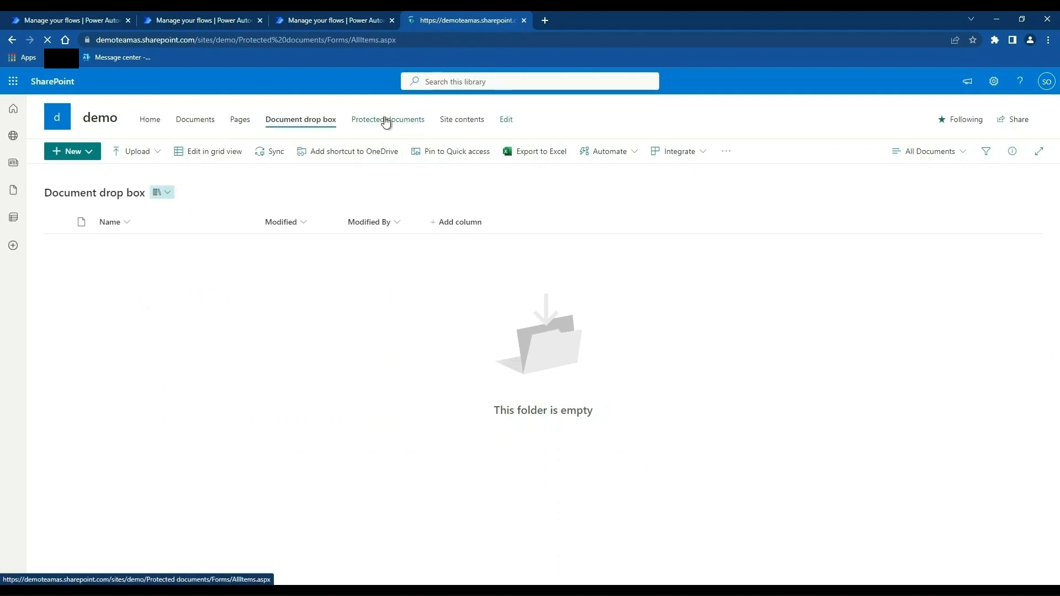
left_click(387, 119)
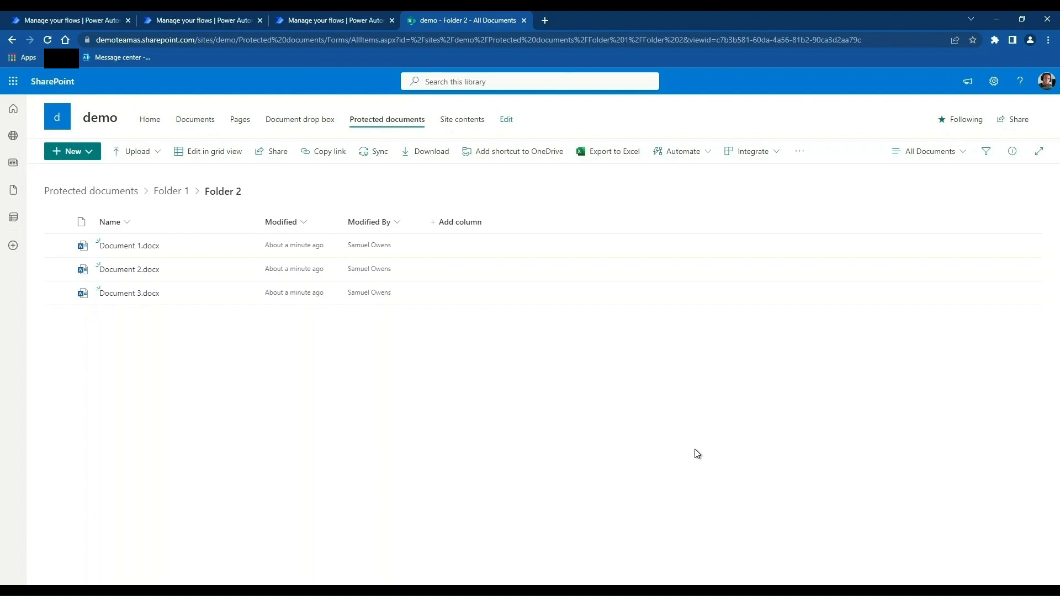
mouse_move(153, 435)
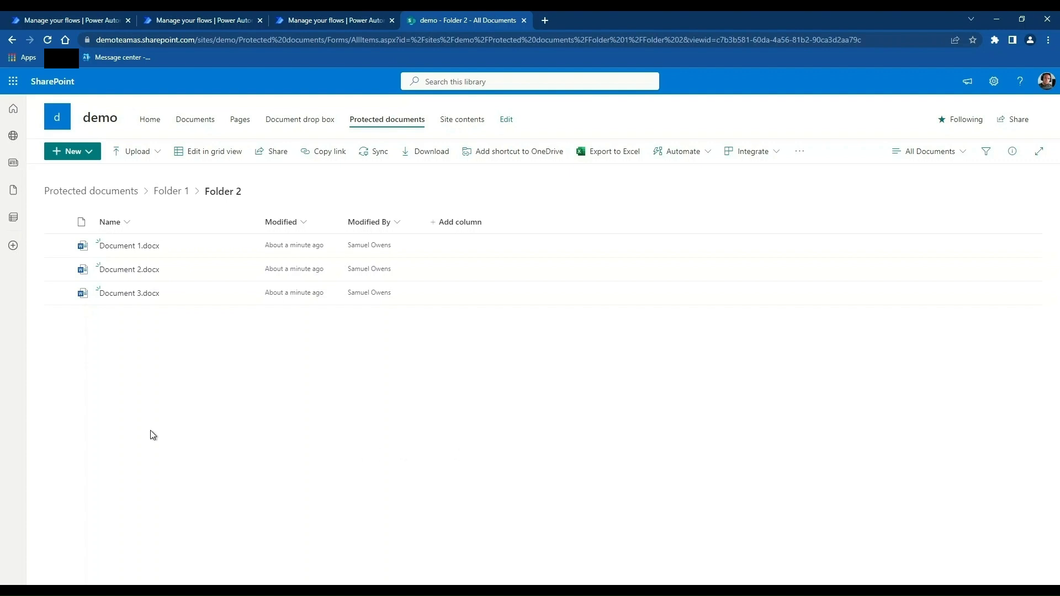